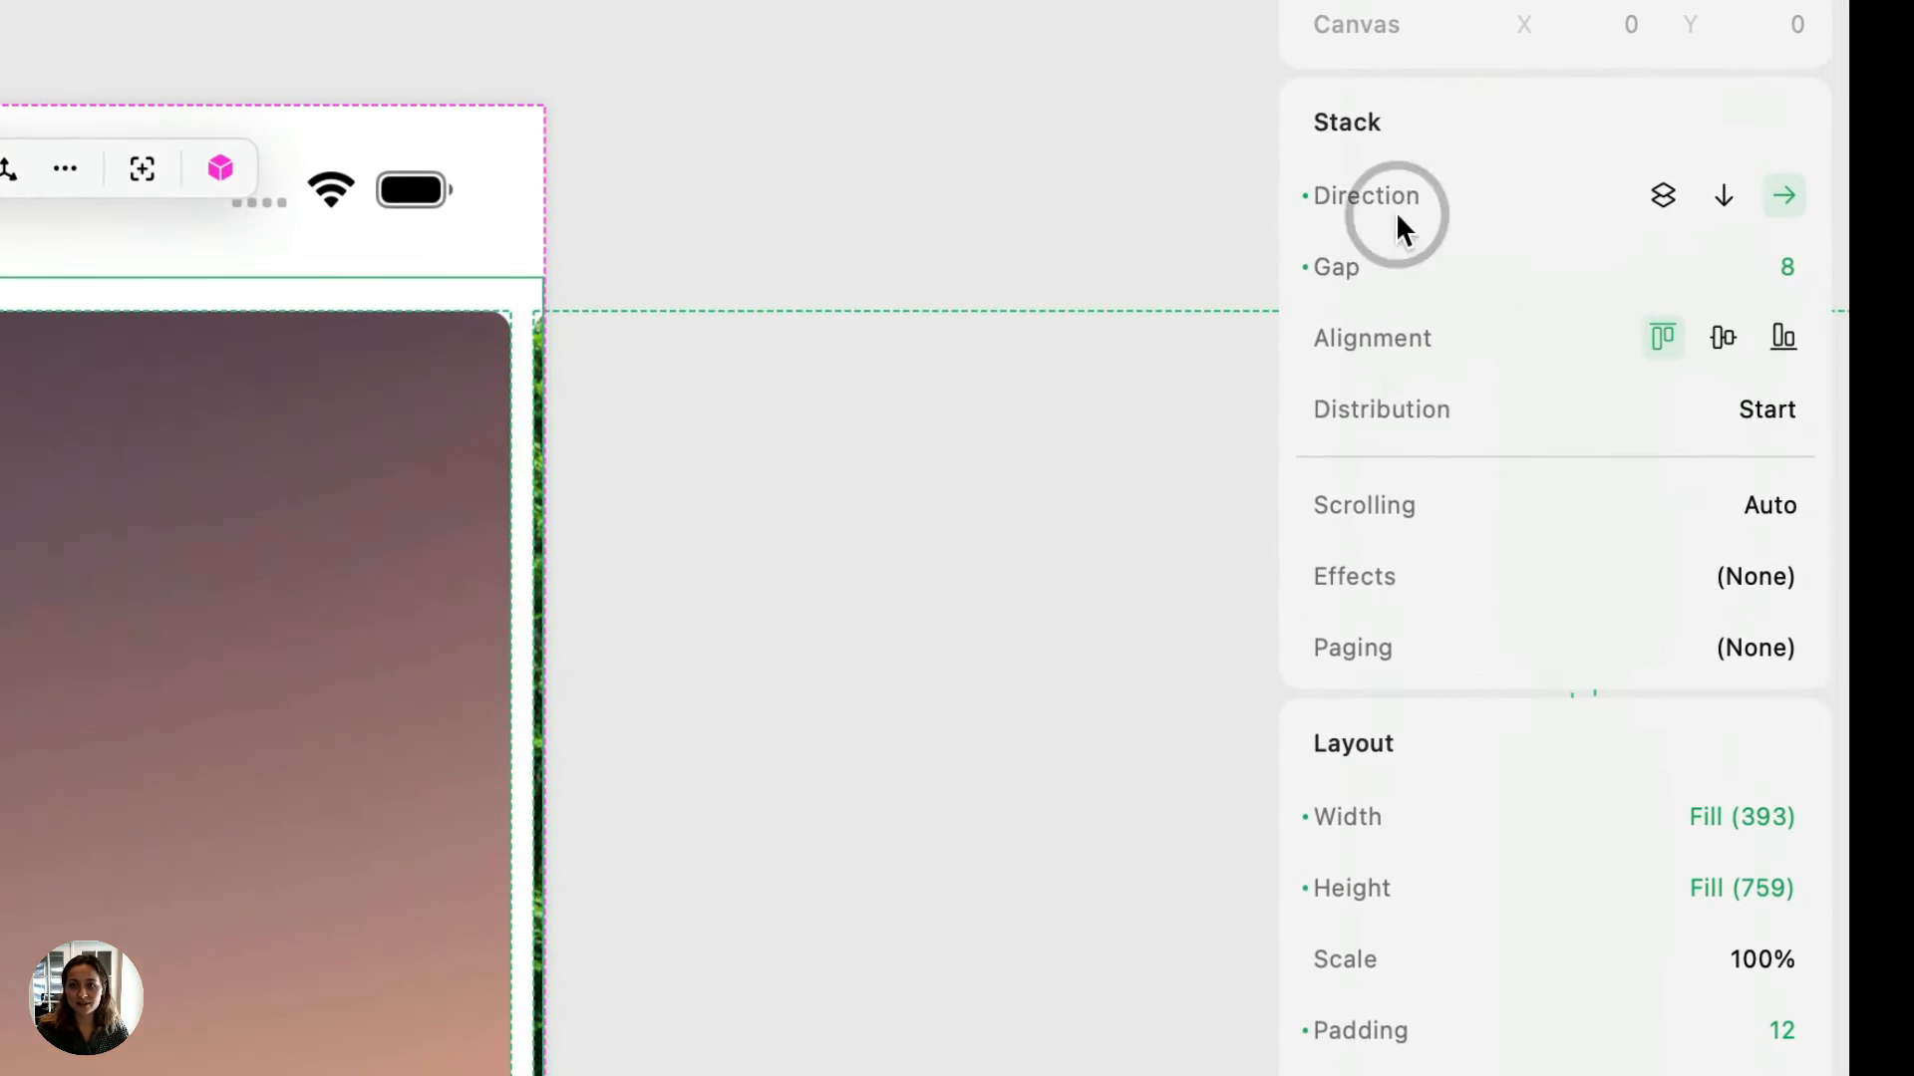
pyautogui.moveTo(1407, 473)
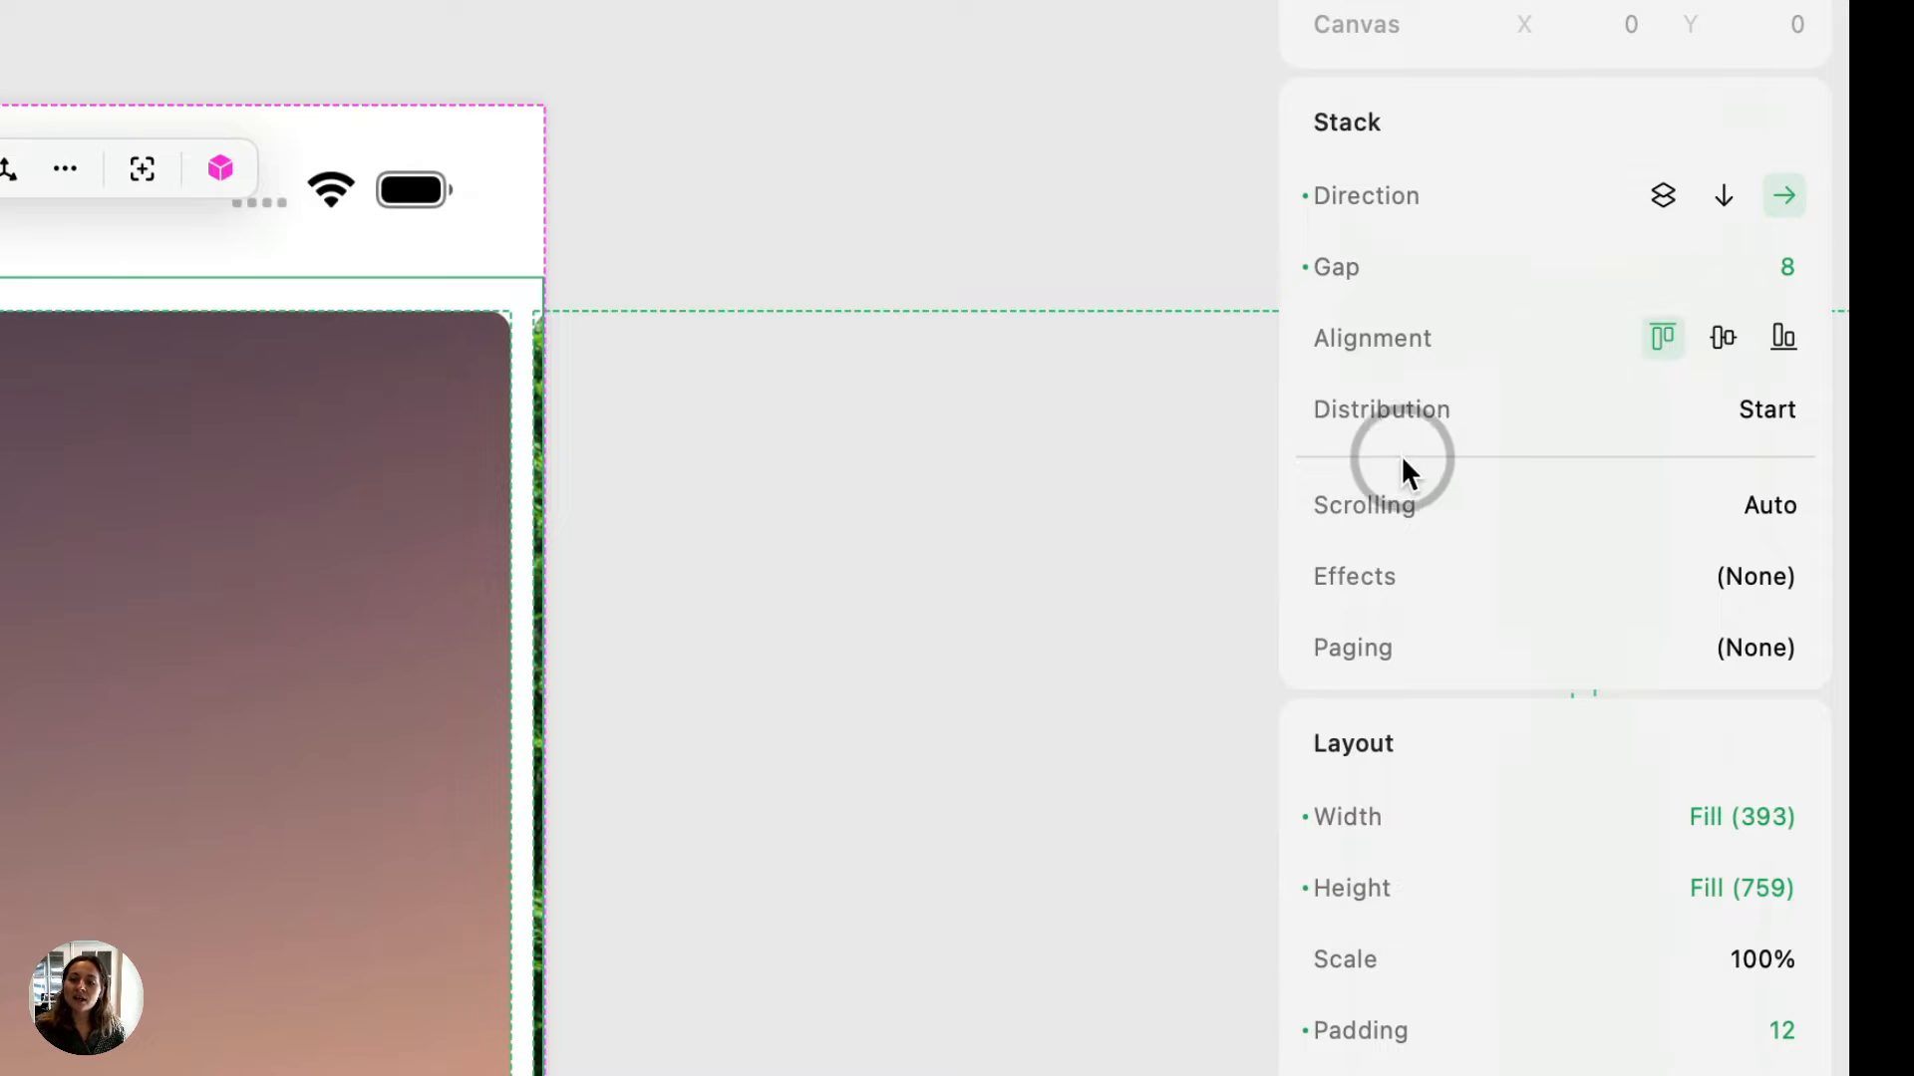
pyautogui.moveTo(1525, 527)
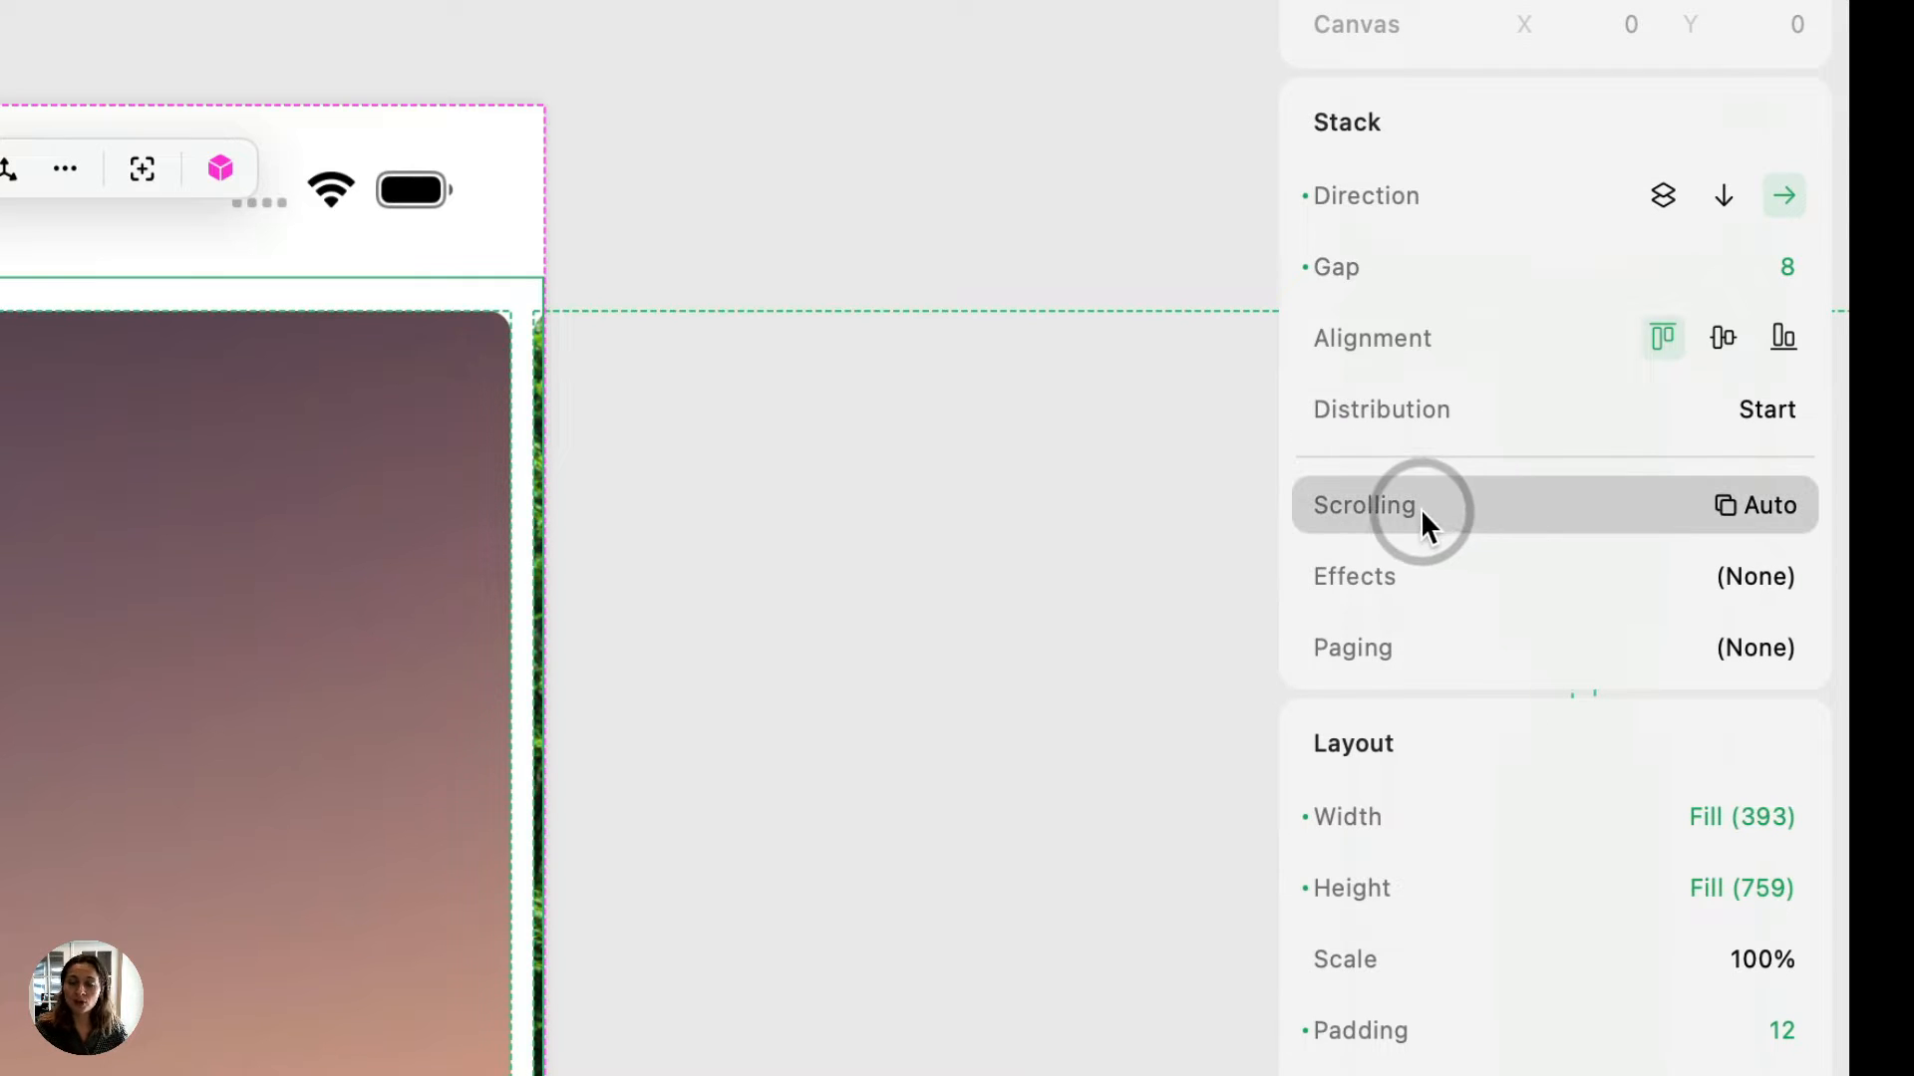
pyautogui.moveTo(1411, 667)
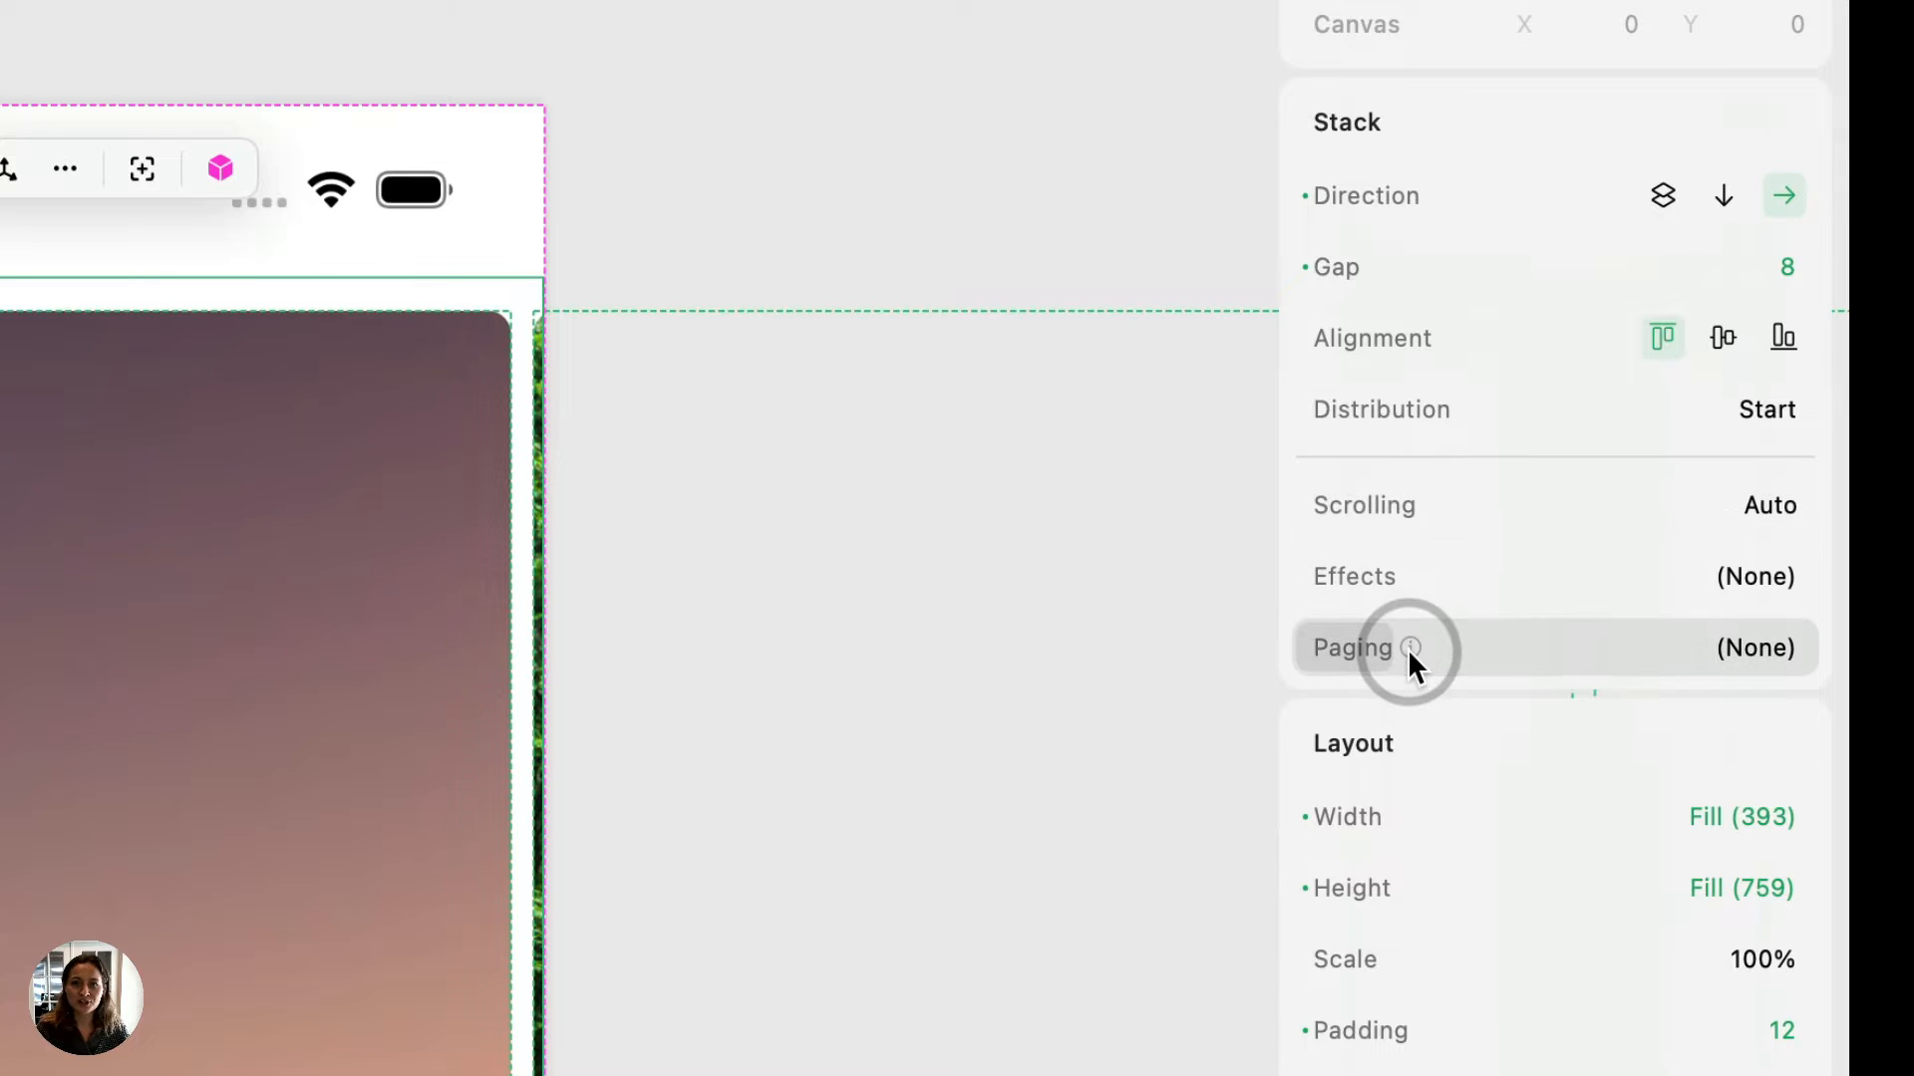
pyautogui.moveTo(1515, 681)
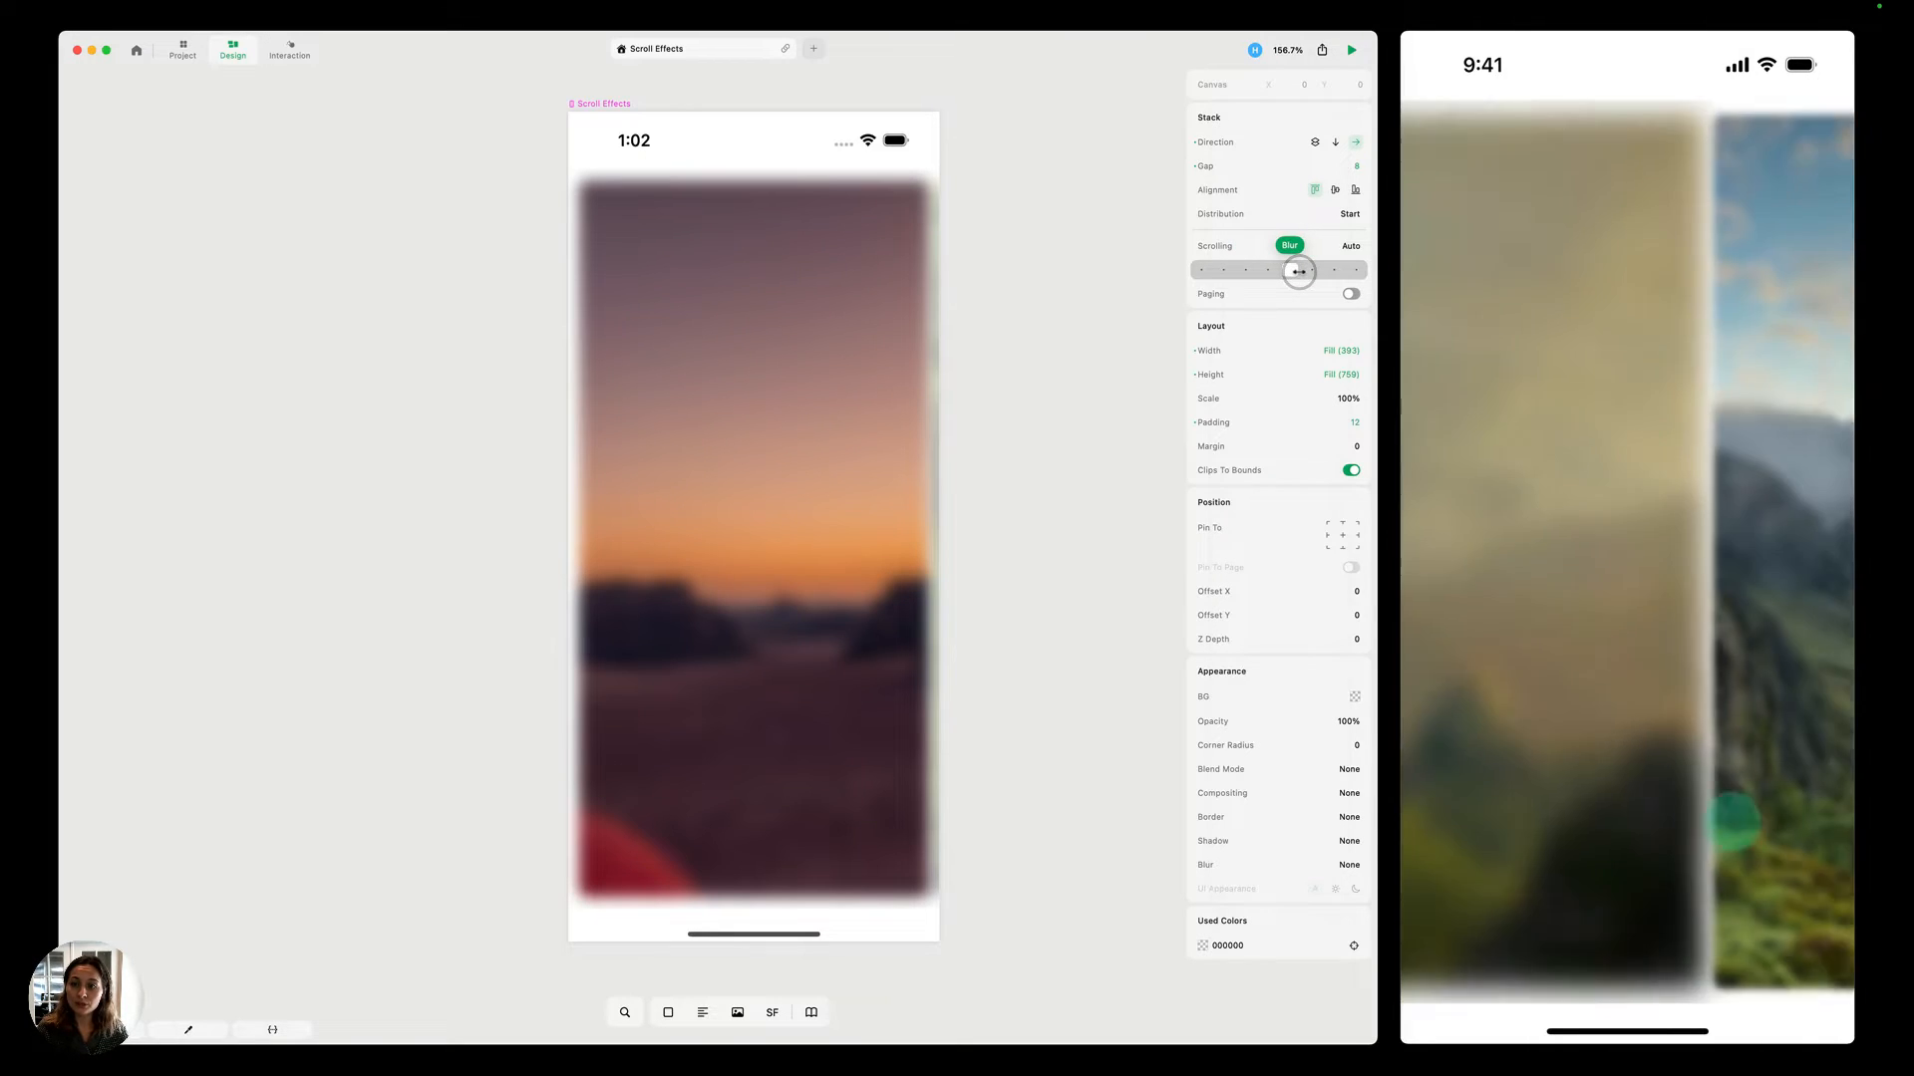
# Preview the Blur preset scroll effects, then open the custom scroll effect settings.
pyautogui.click(1314, 271)
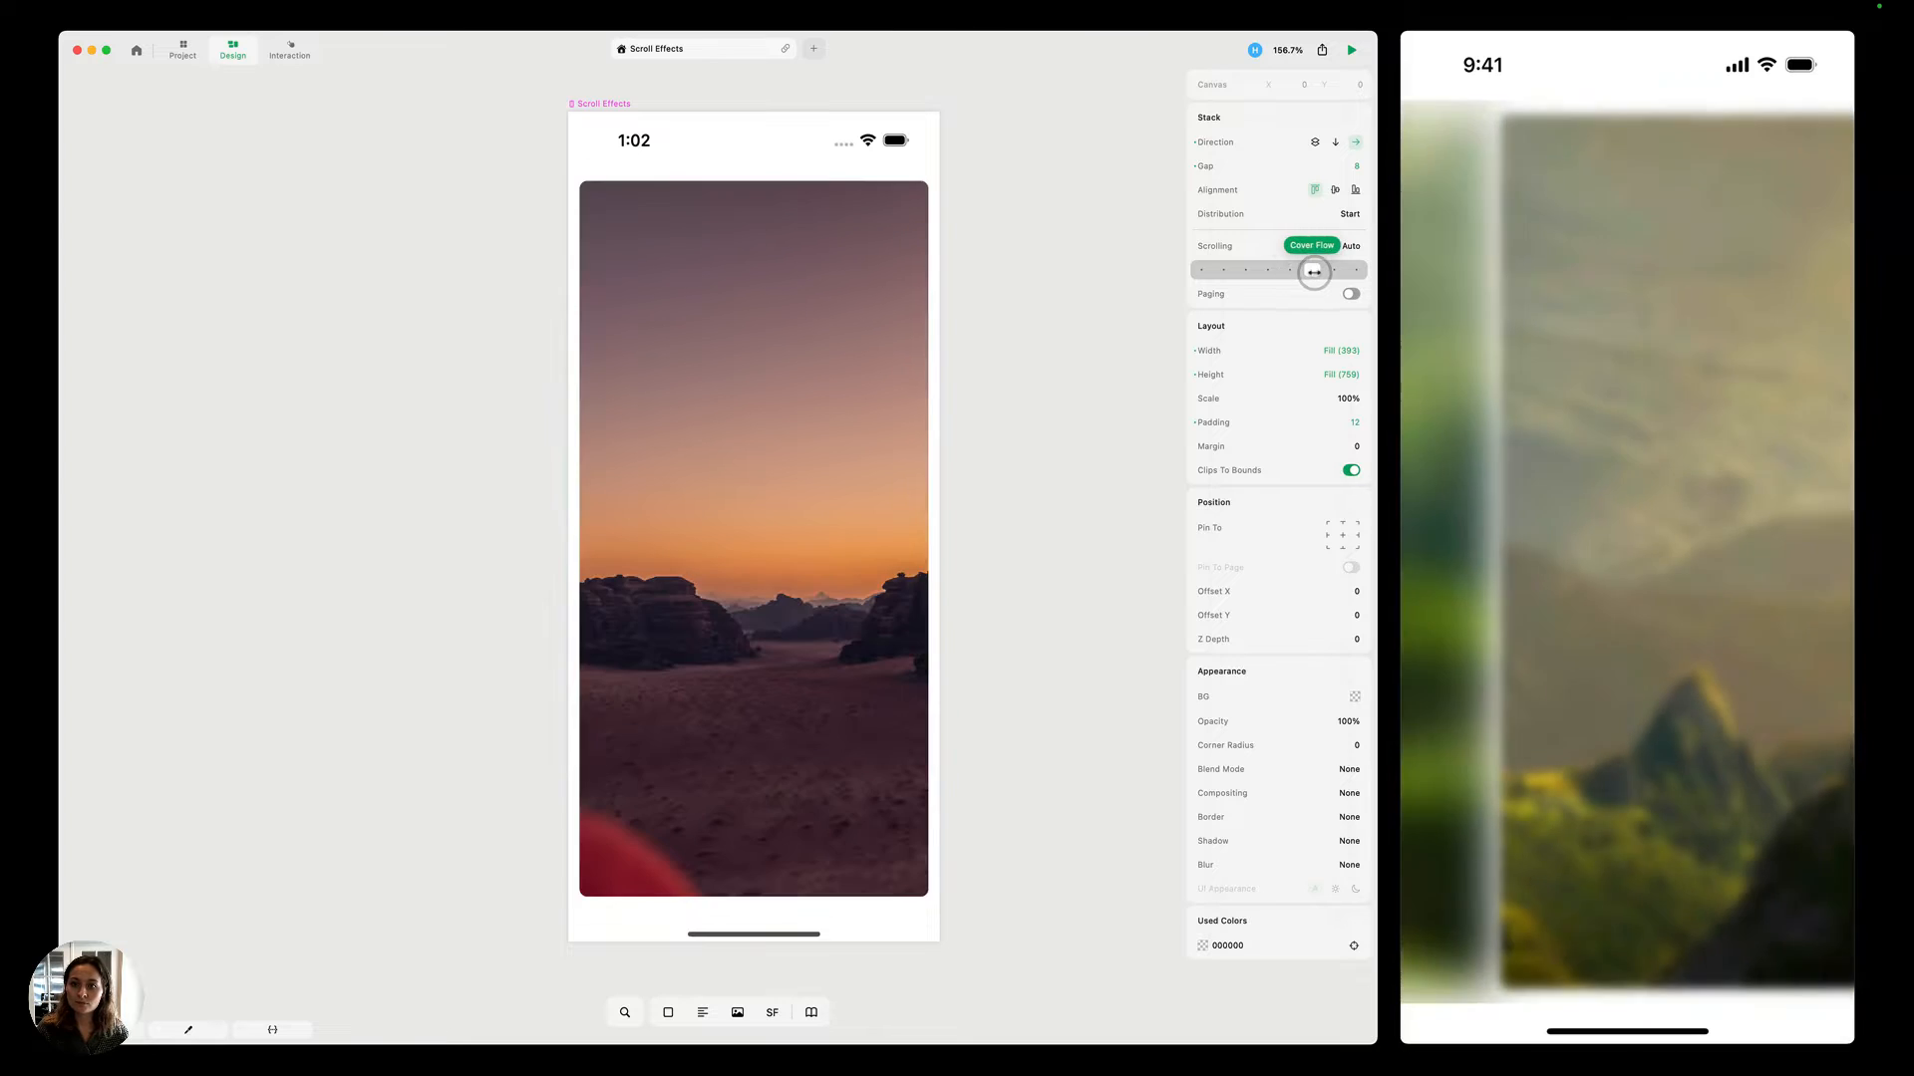
pyautogui.moveTo(1314, 271); pyautogui.dragTo(1325, 276)
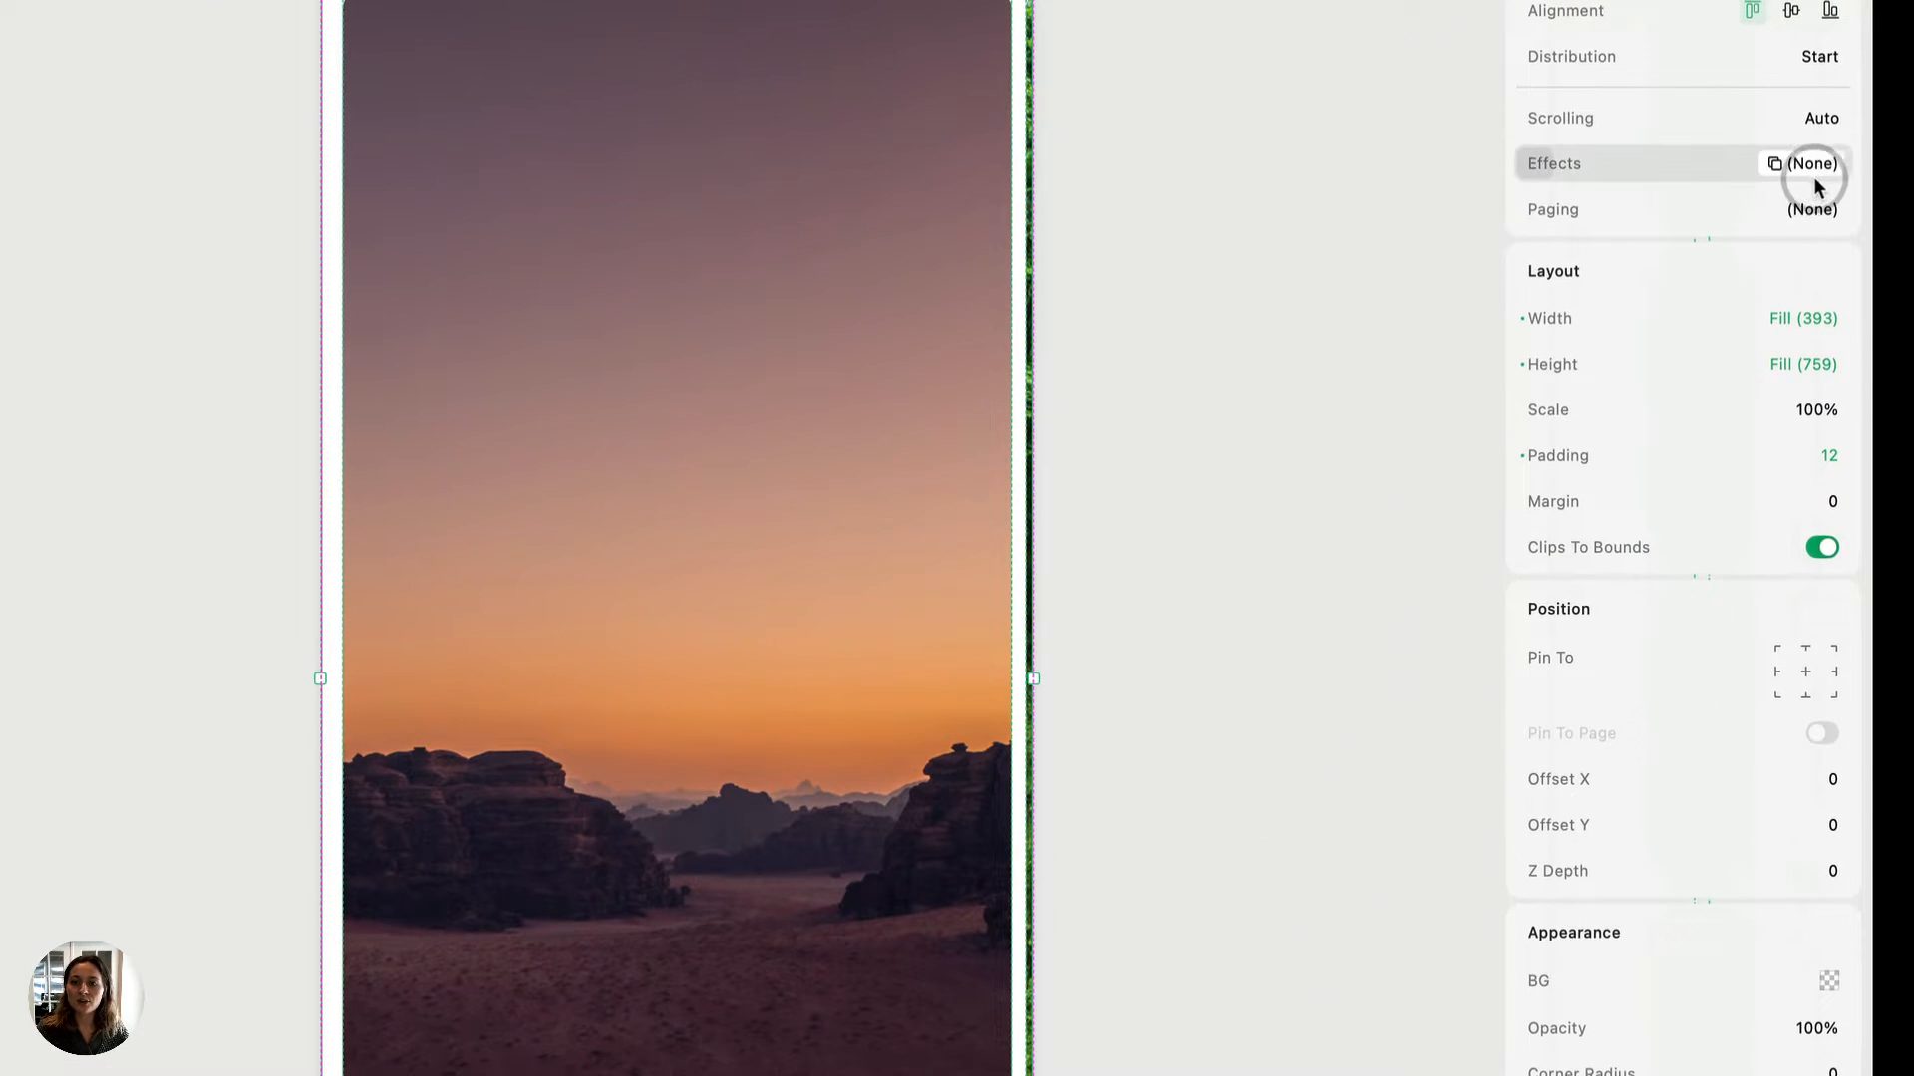
pyautogui.click(1812, 163)
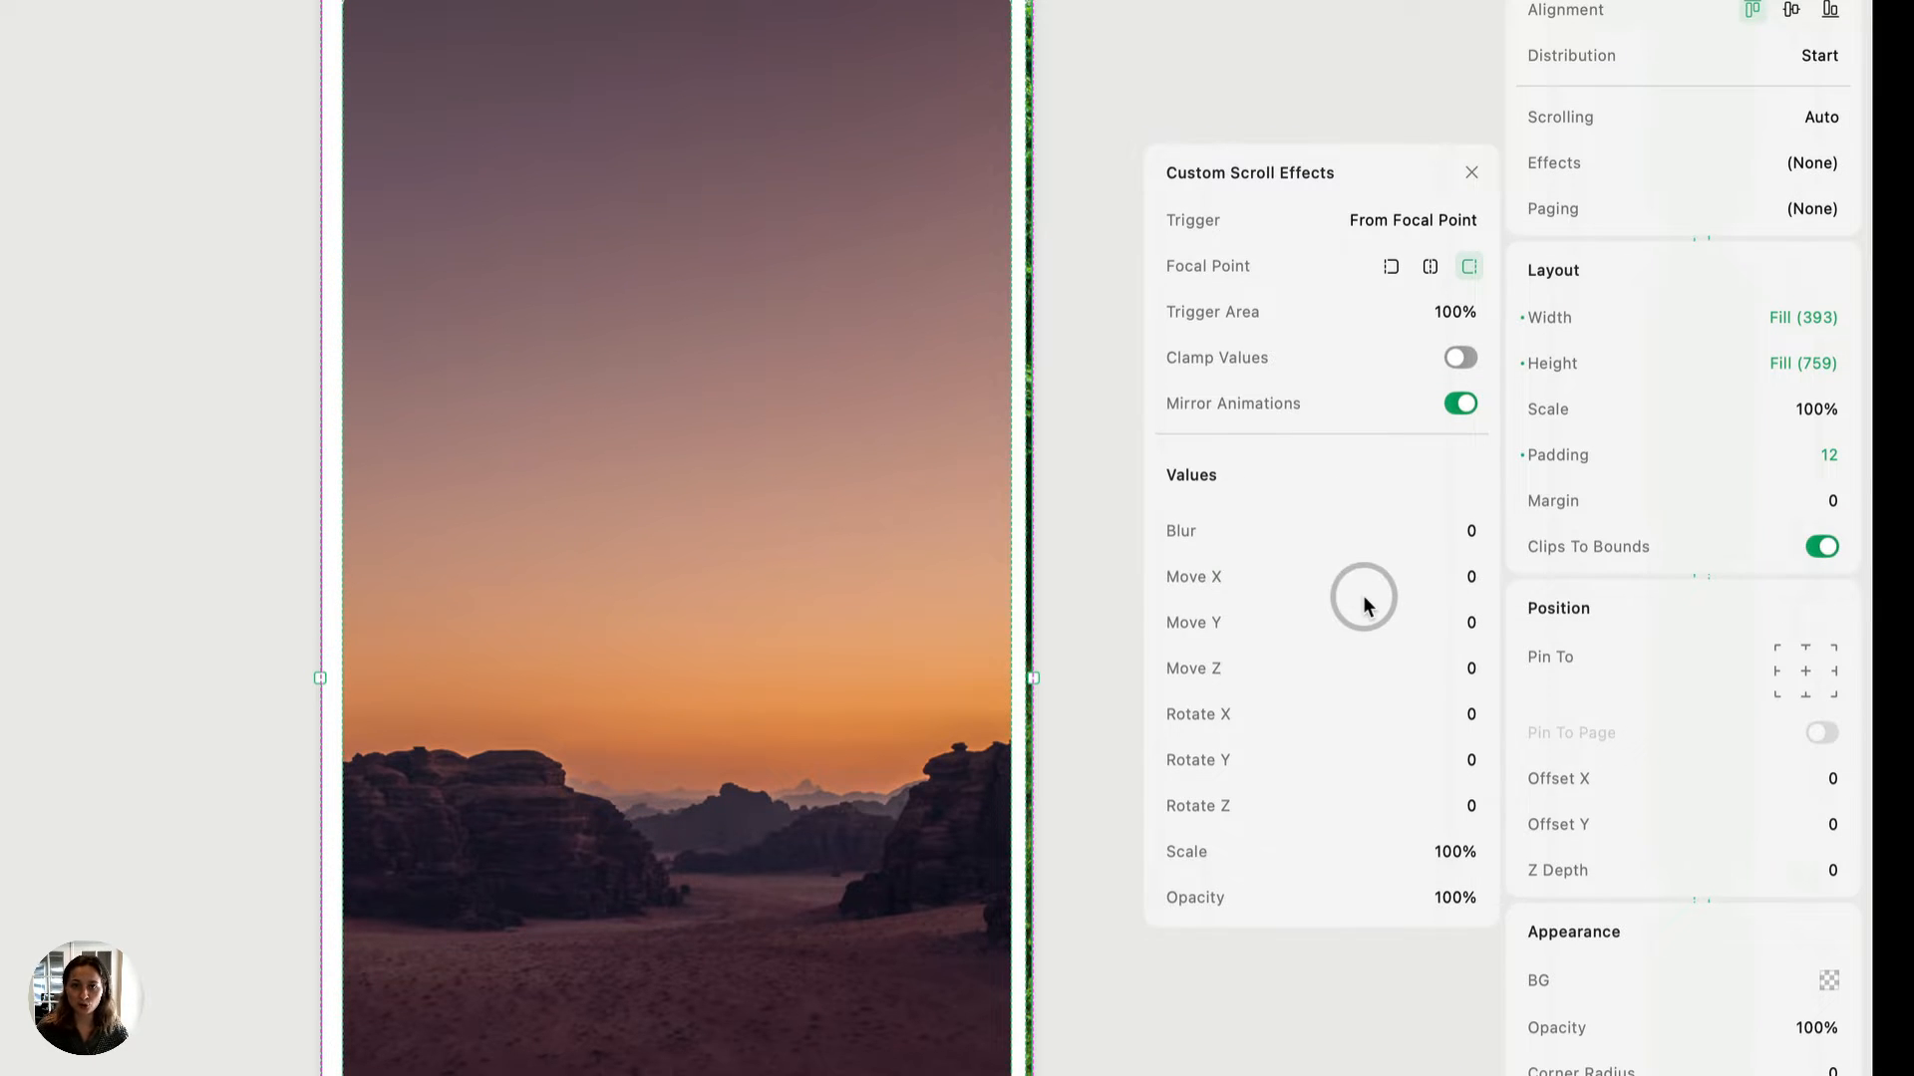
pyautogui.moveTo(1196, 520)
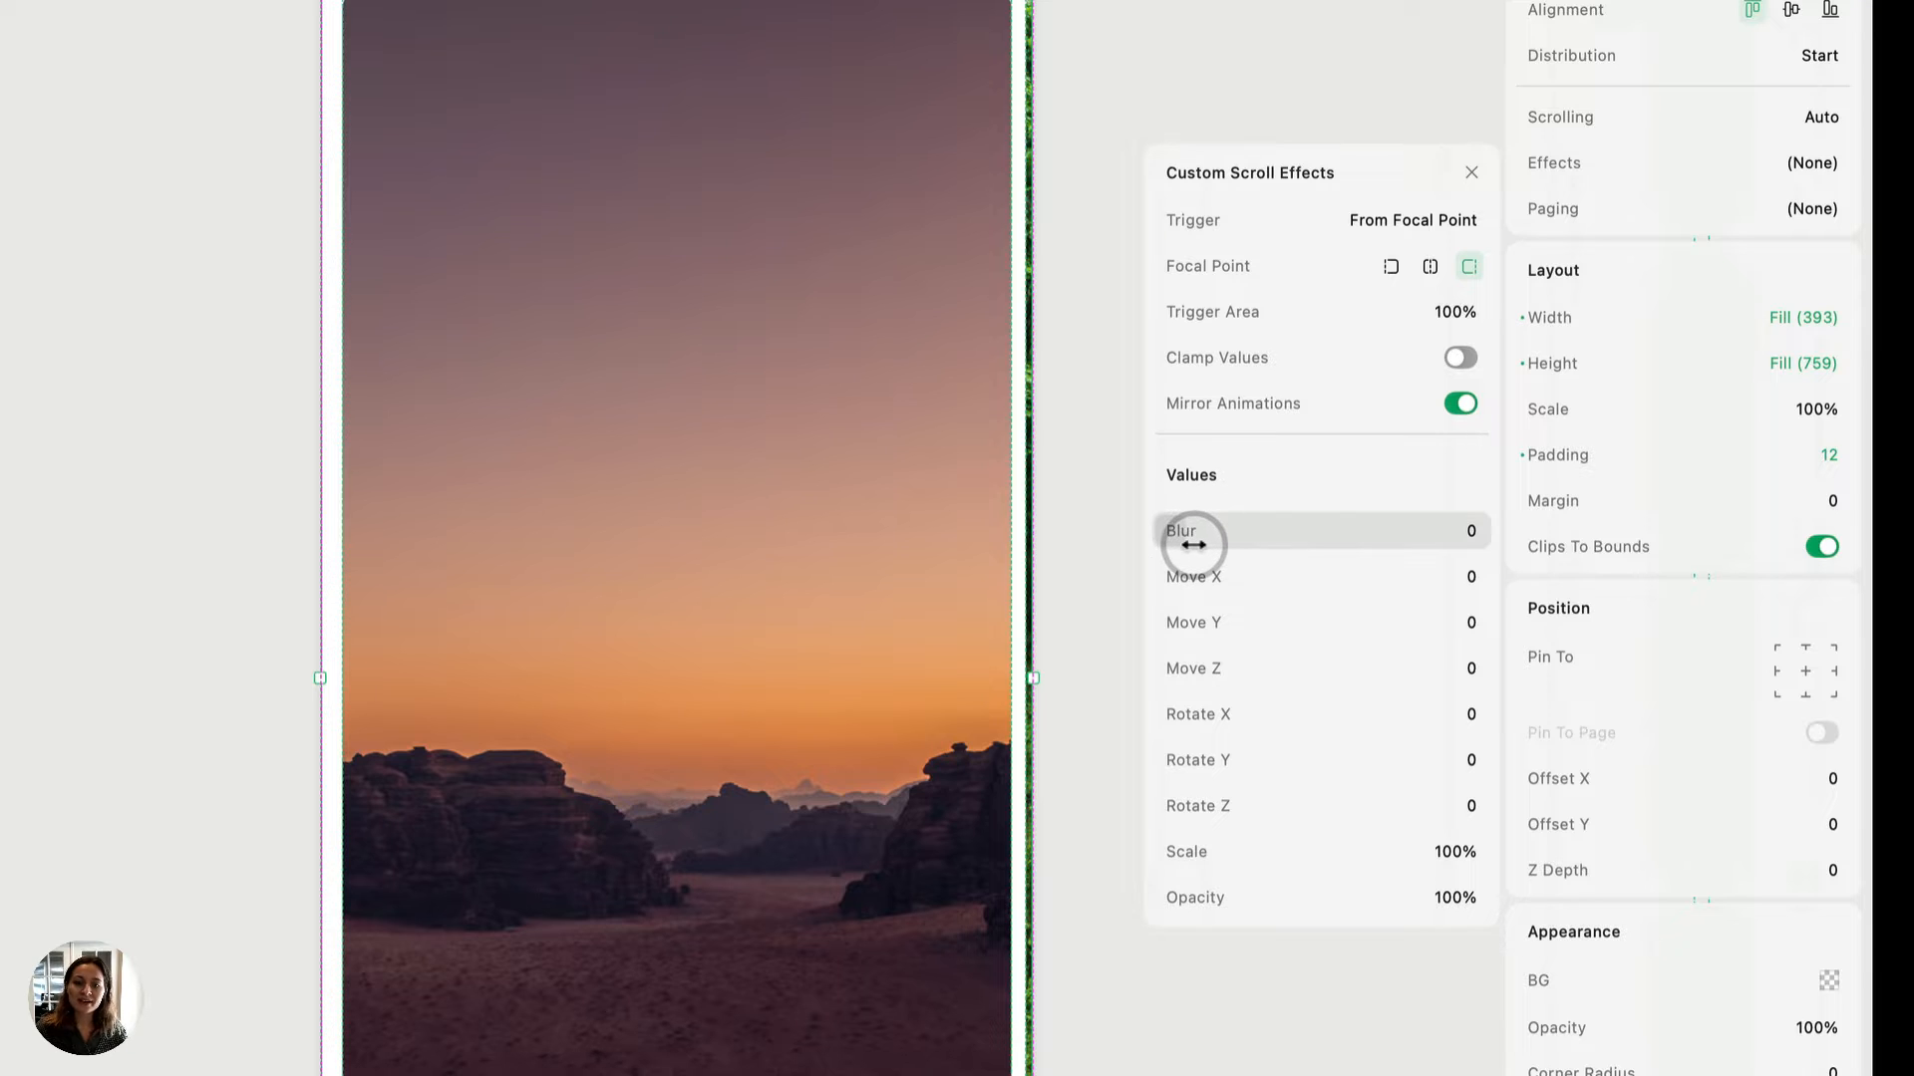
pyautogui.moveTo(1214, 722)
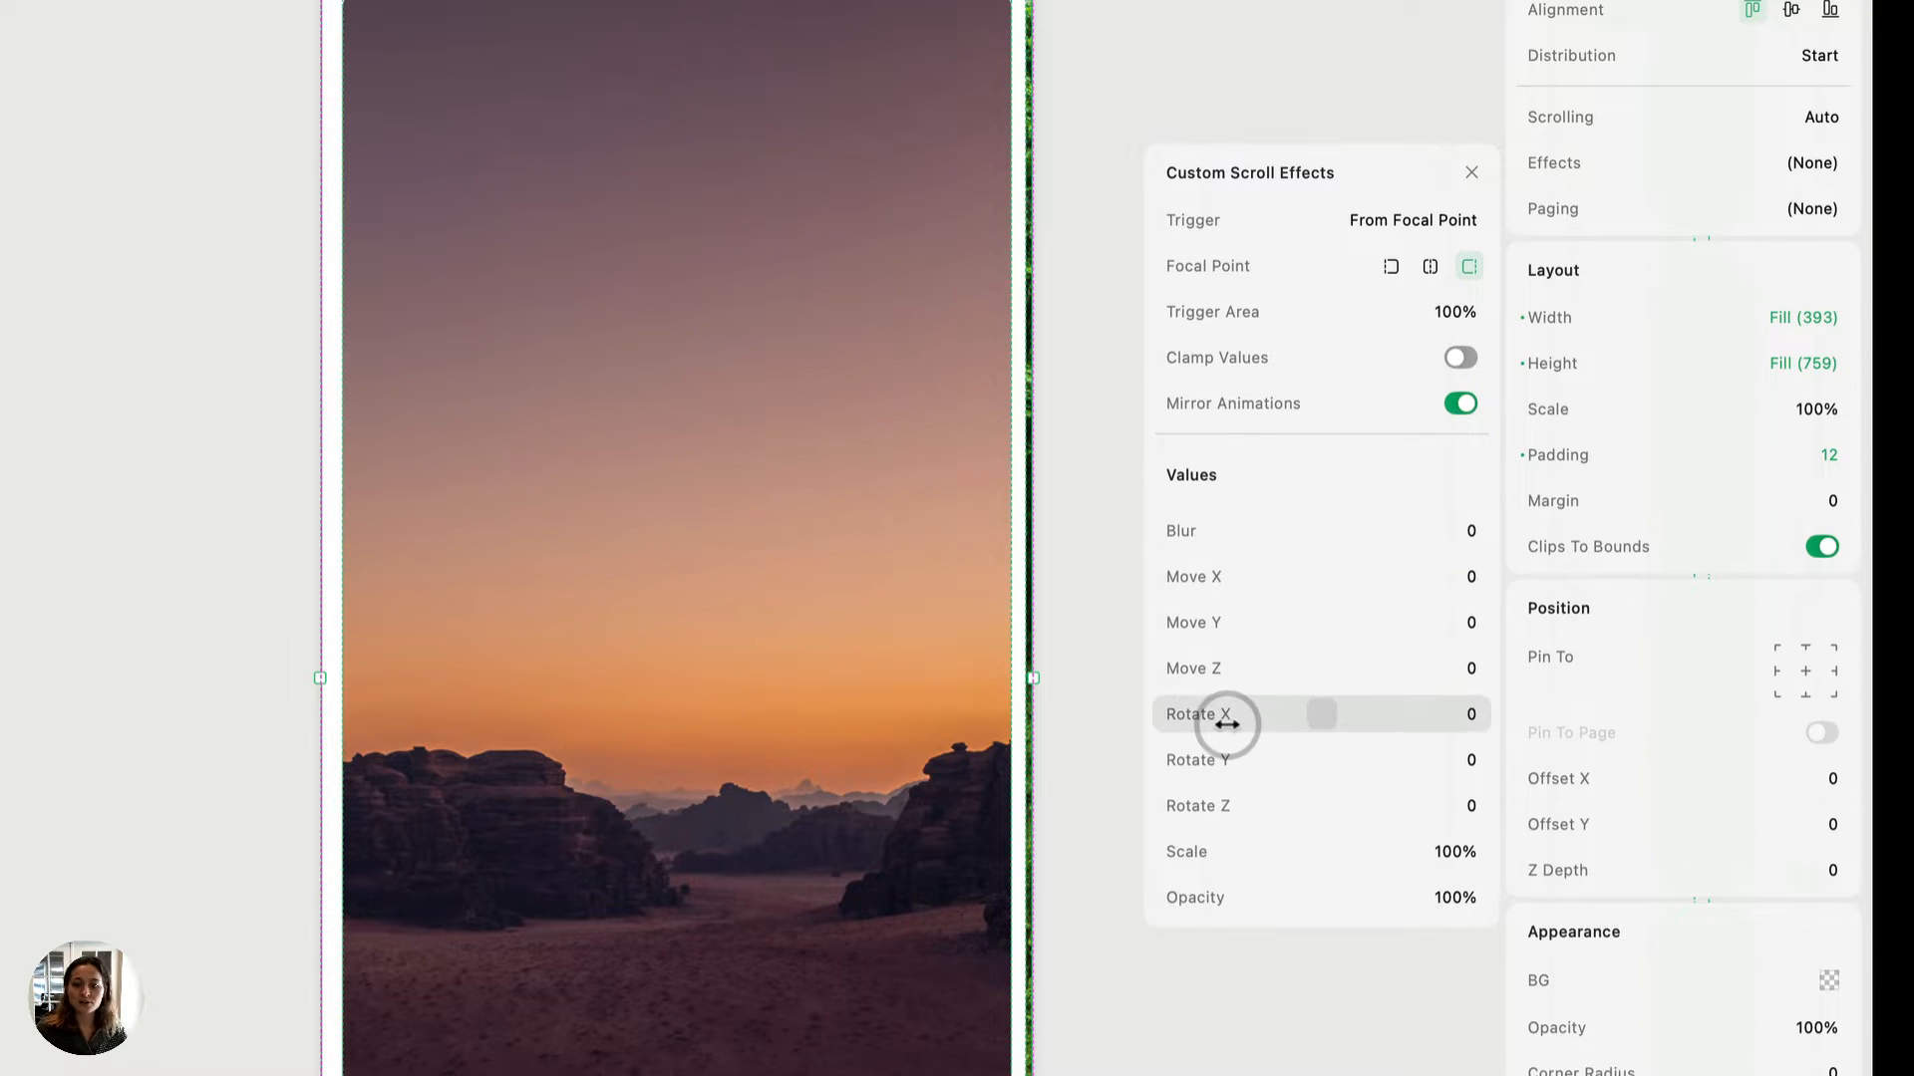
pyautogui.moveTo(1193, 531)
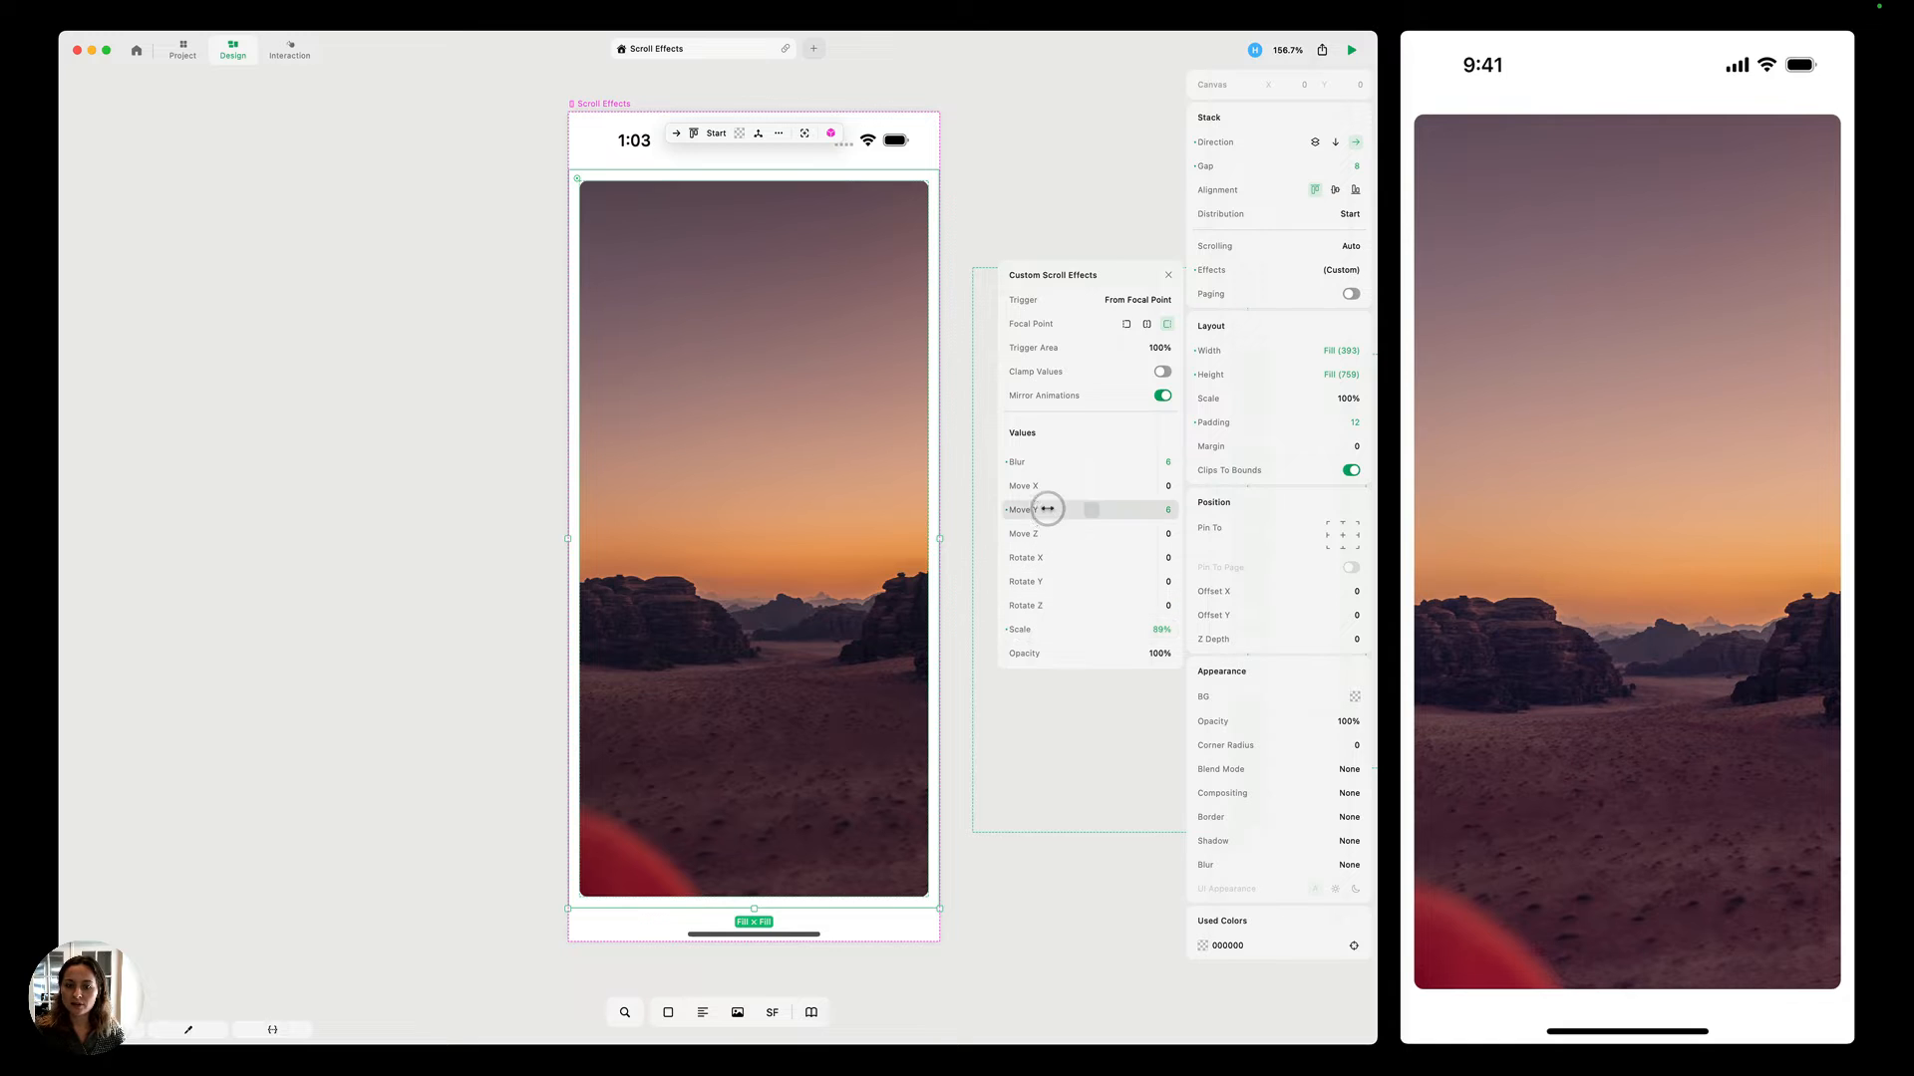
# Adjust Move Y to 19 alongside blur 6 and 88% scale.
pyautogui.moveTo(1048, 509); pyautogui.dragTo(1072, 512)
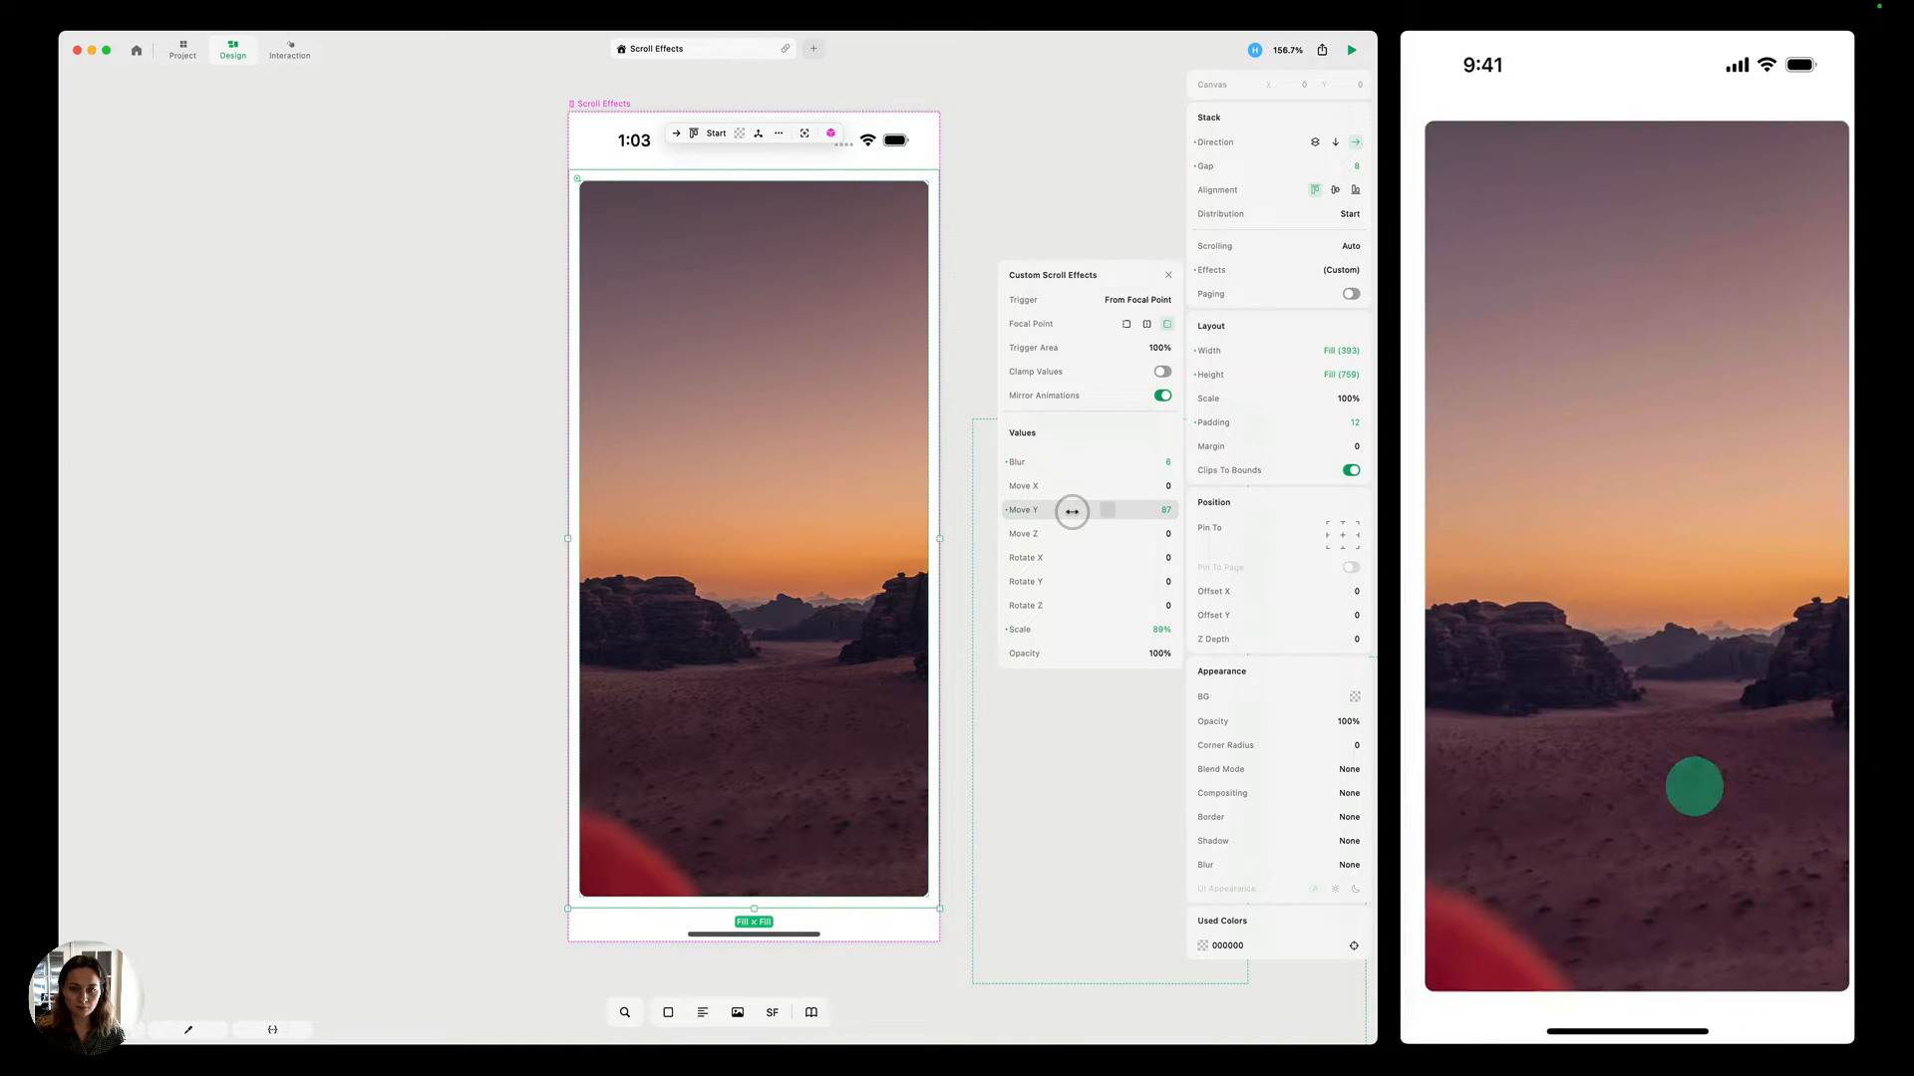
pyautogui.moveTo(1071, 510); pyautogui.dragTo(1128, 510)
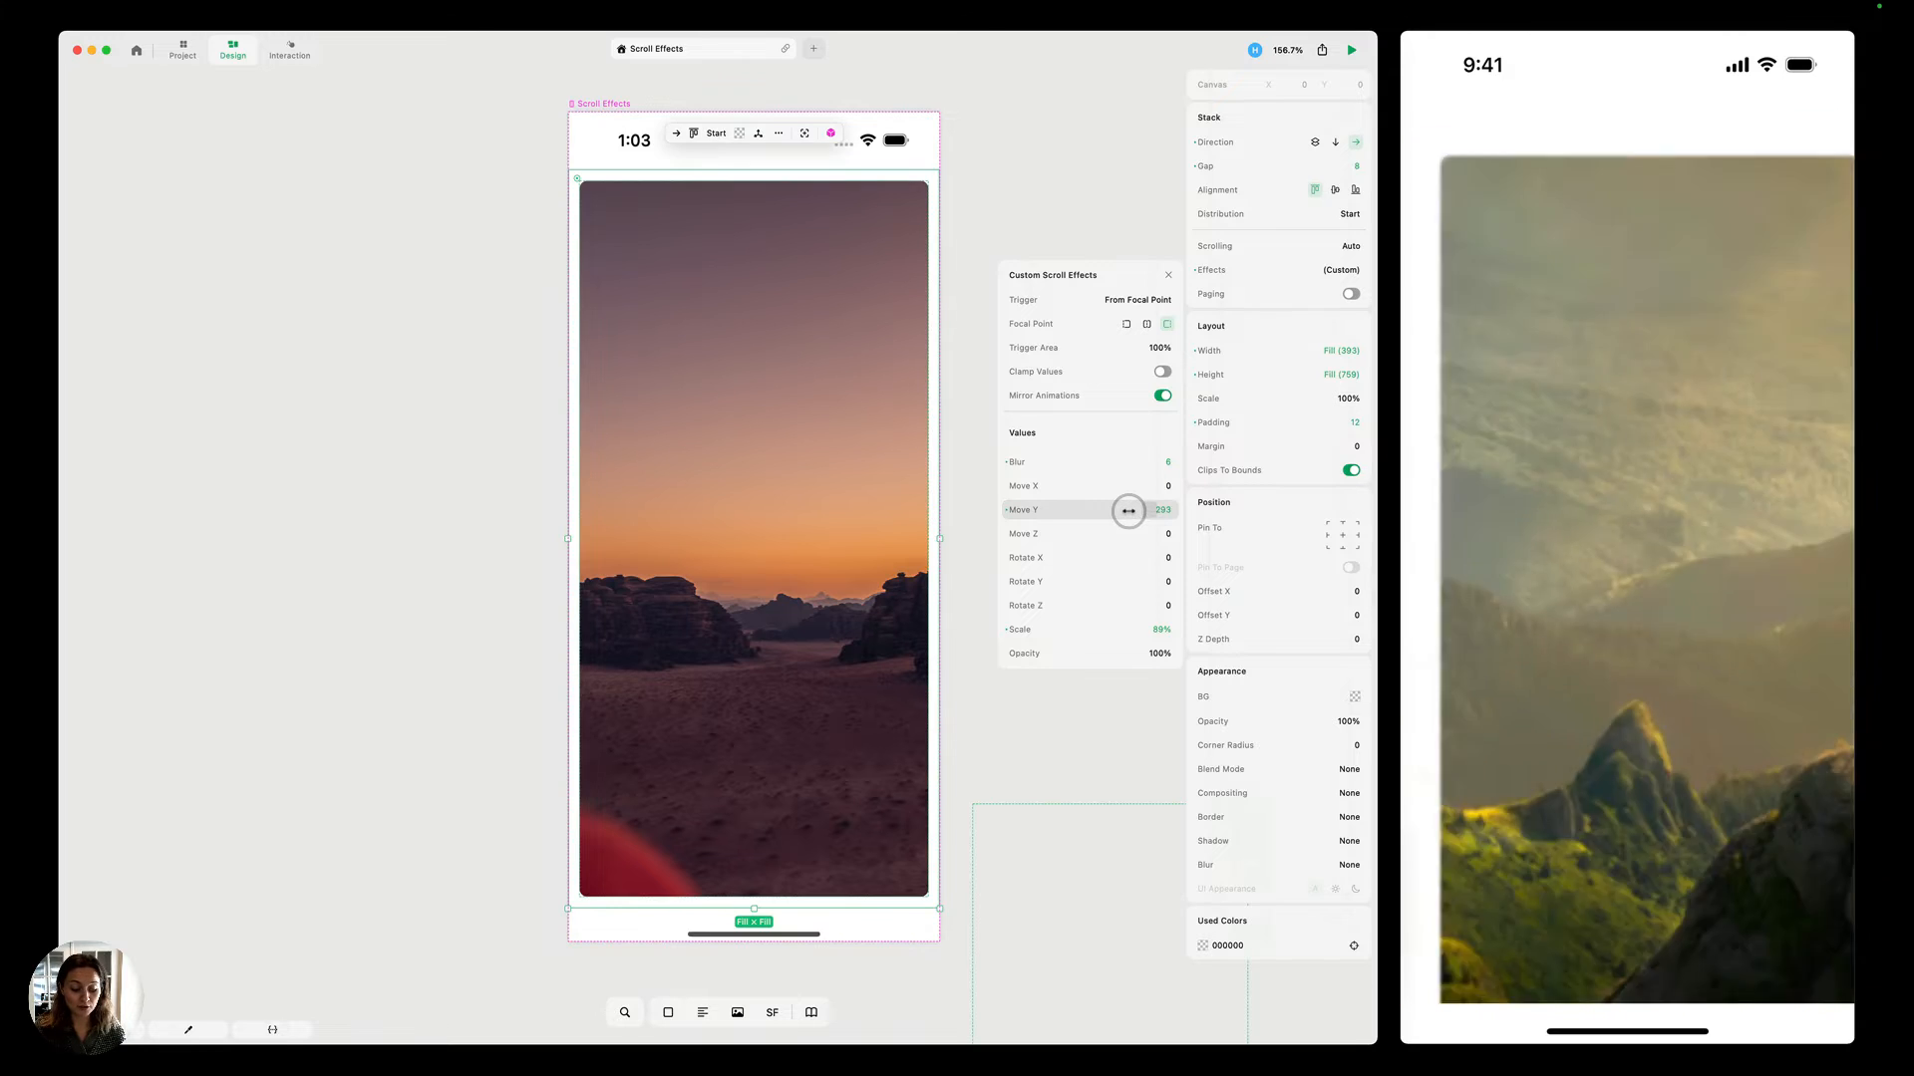
pyautogui.moveTo(1128, 511); pyautogui.dragTo(1001, 510)
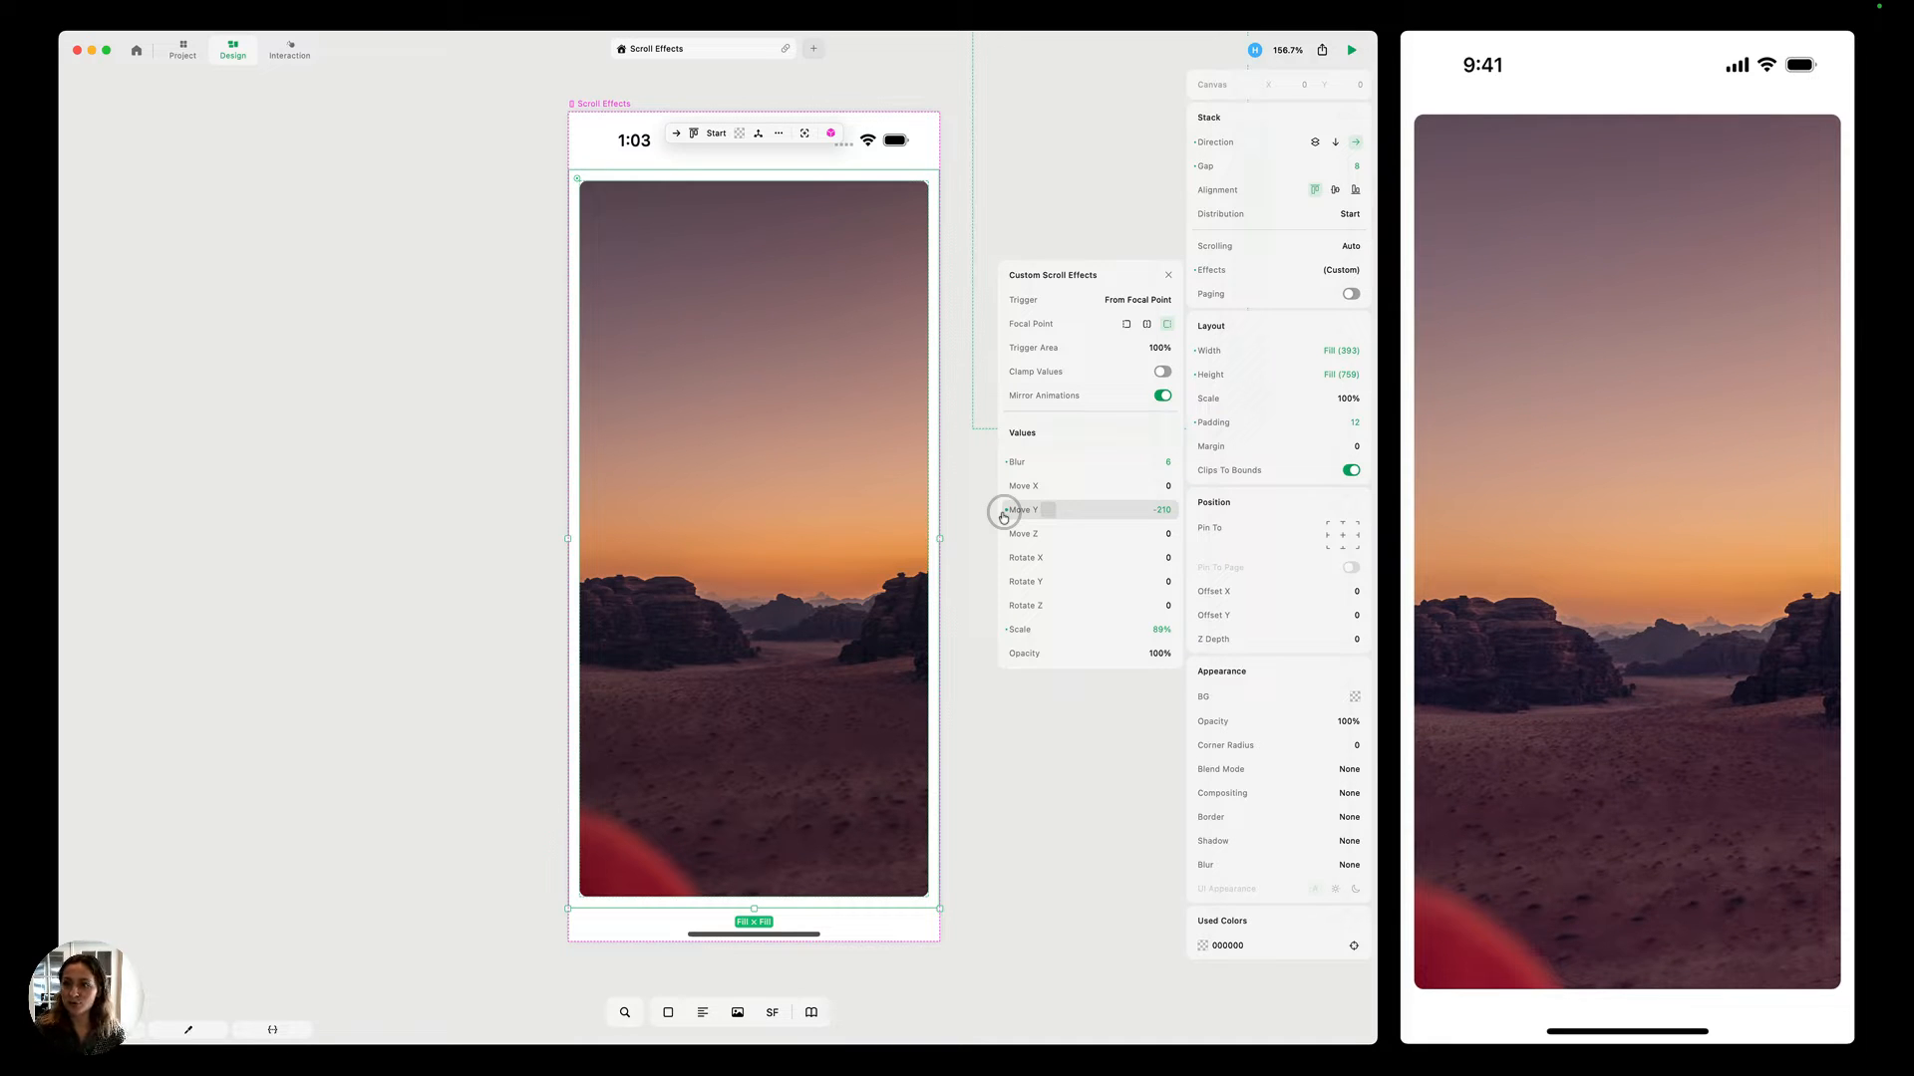
pyautogui.moveTo(1005, 509); pyautogui.dragTo(1096, 510)
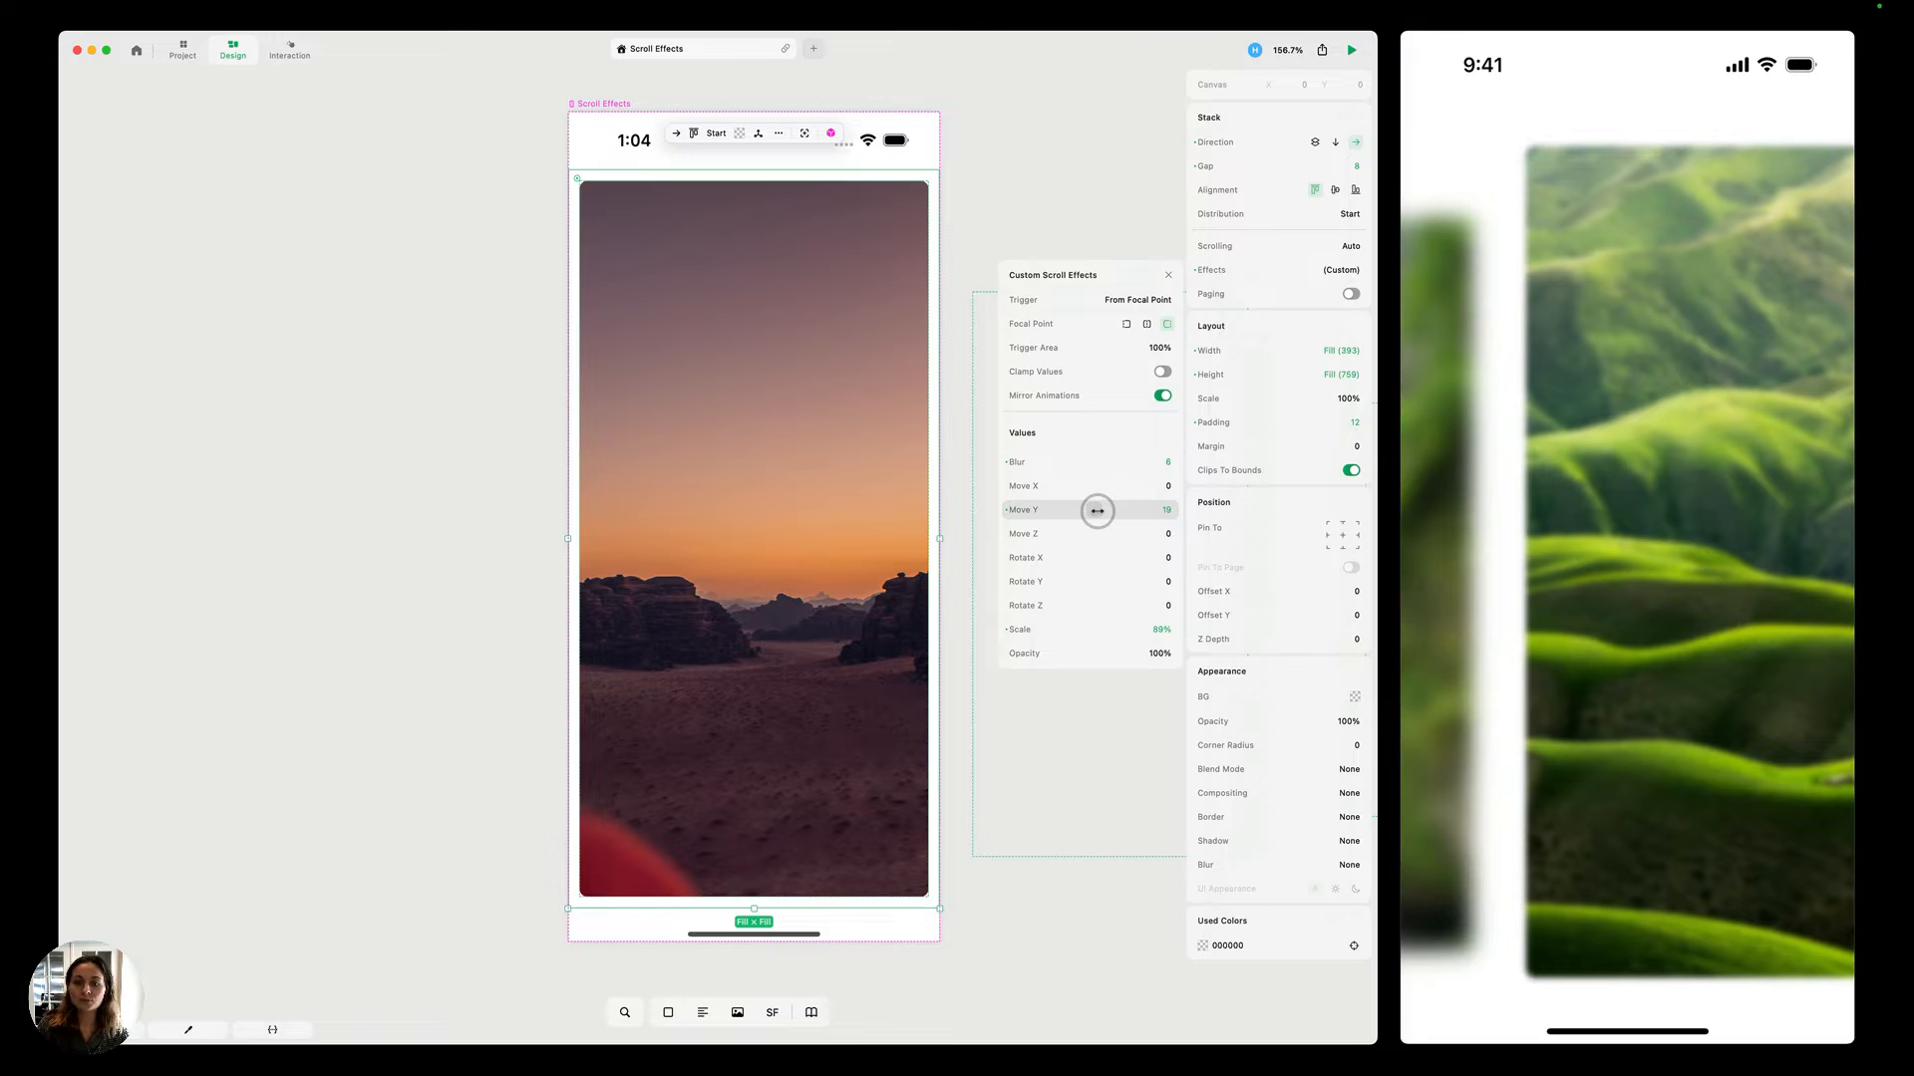
pyautogui.click(1163, 396)
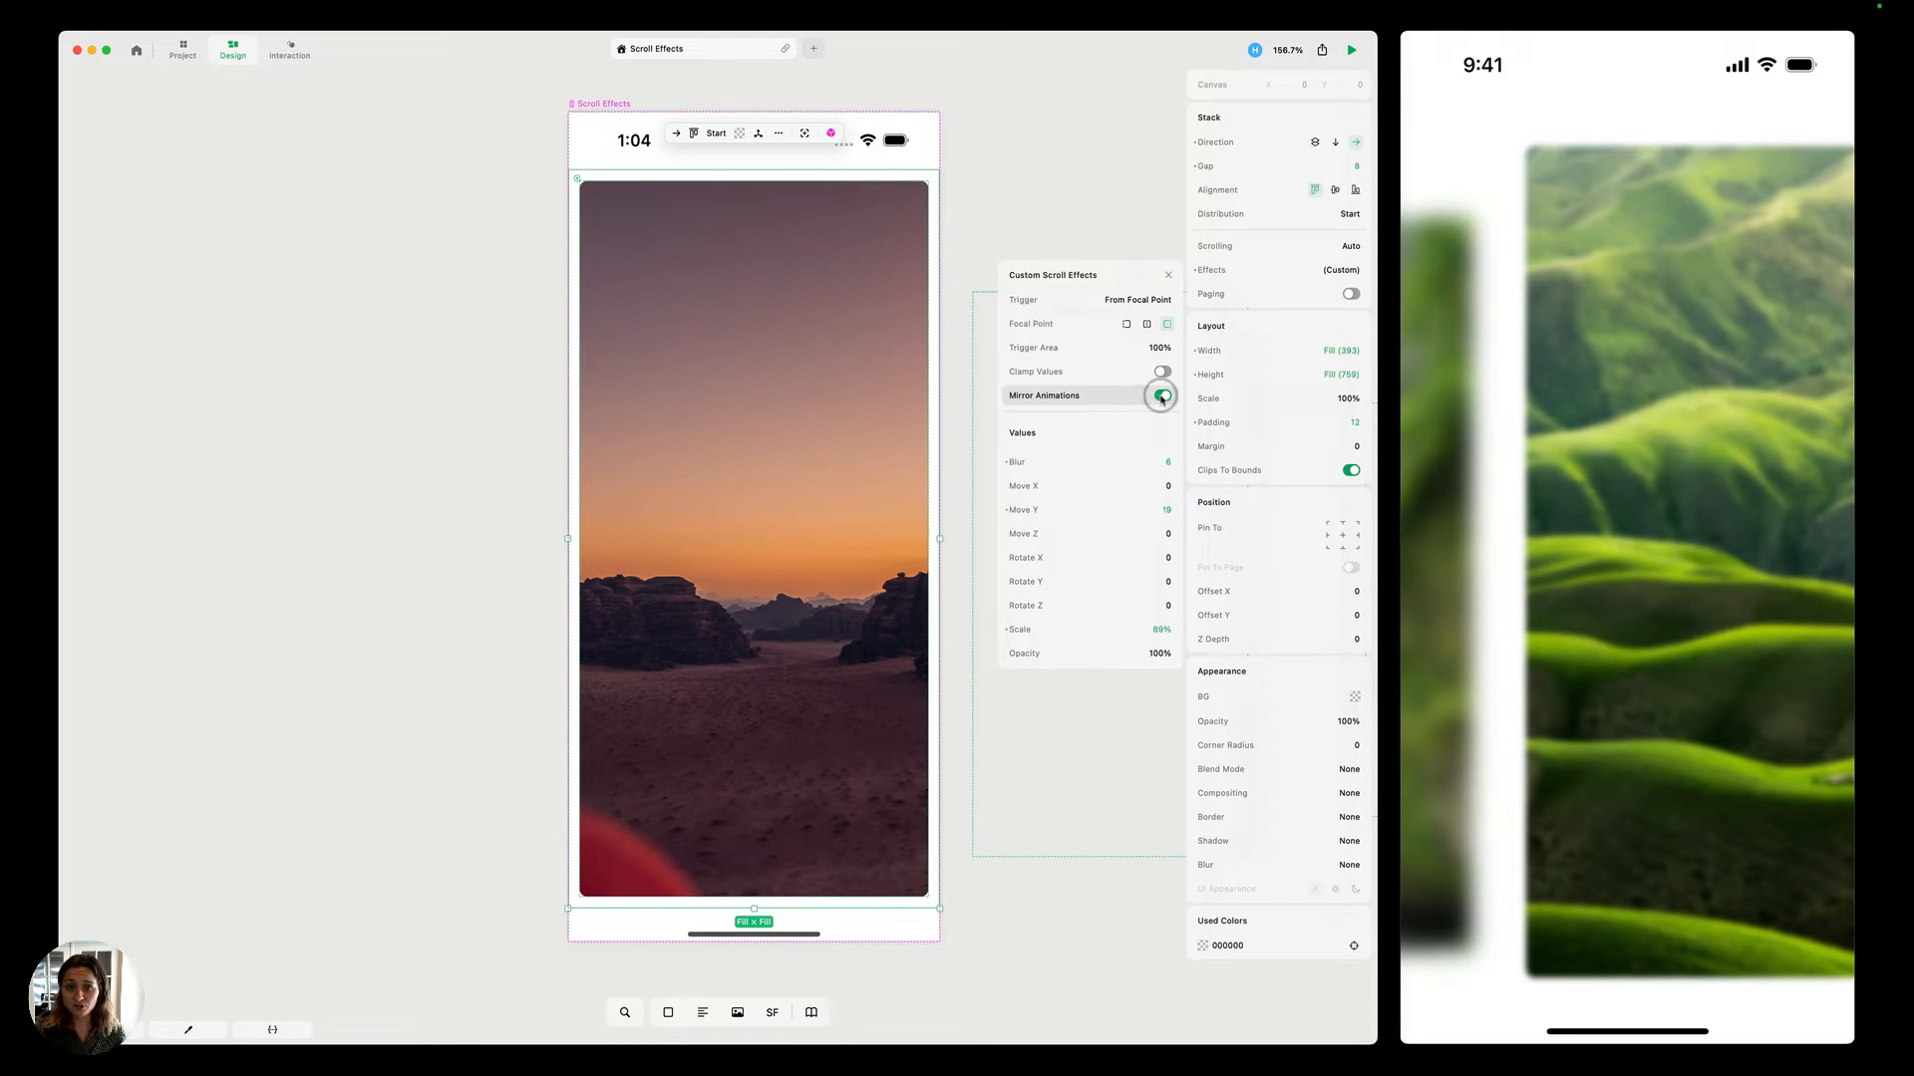
# Unmirror the effect, set Rotate Z to 18, then re-enable Mirror Animations.
pyautogui.click(1161, 396)
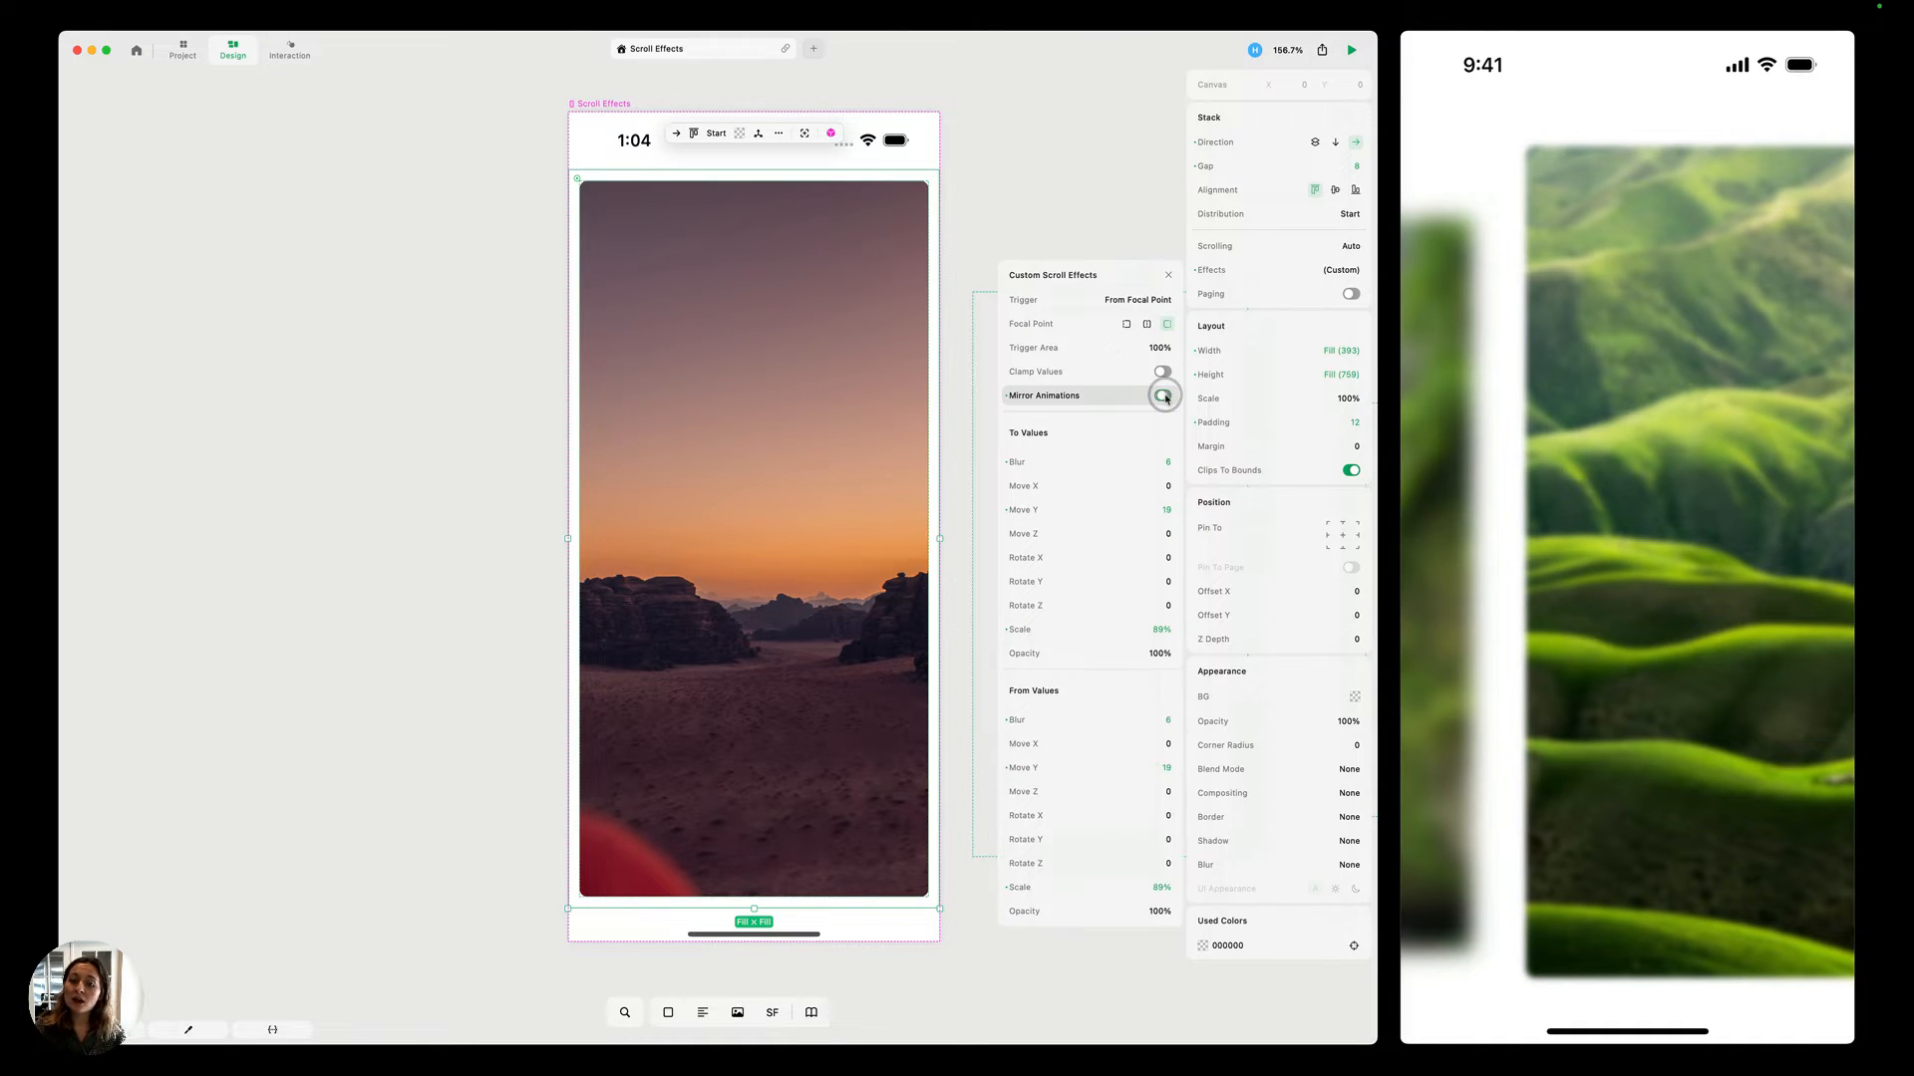
pyautogui.click(1162, 395)
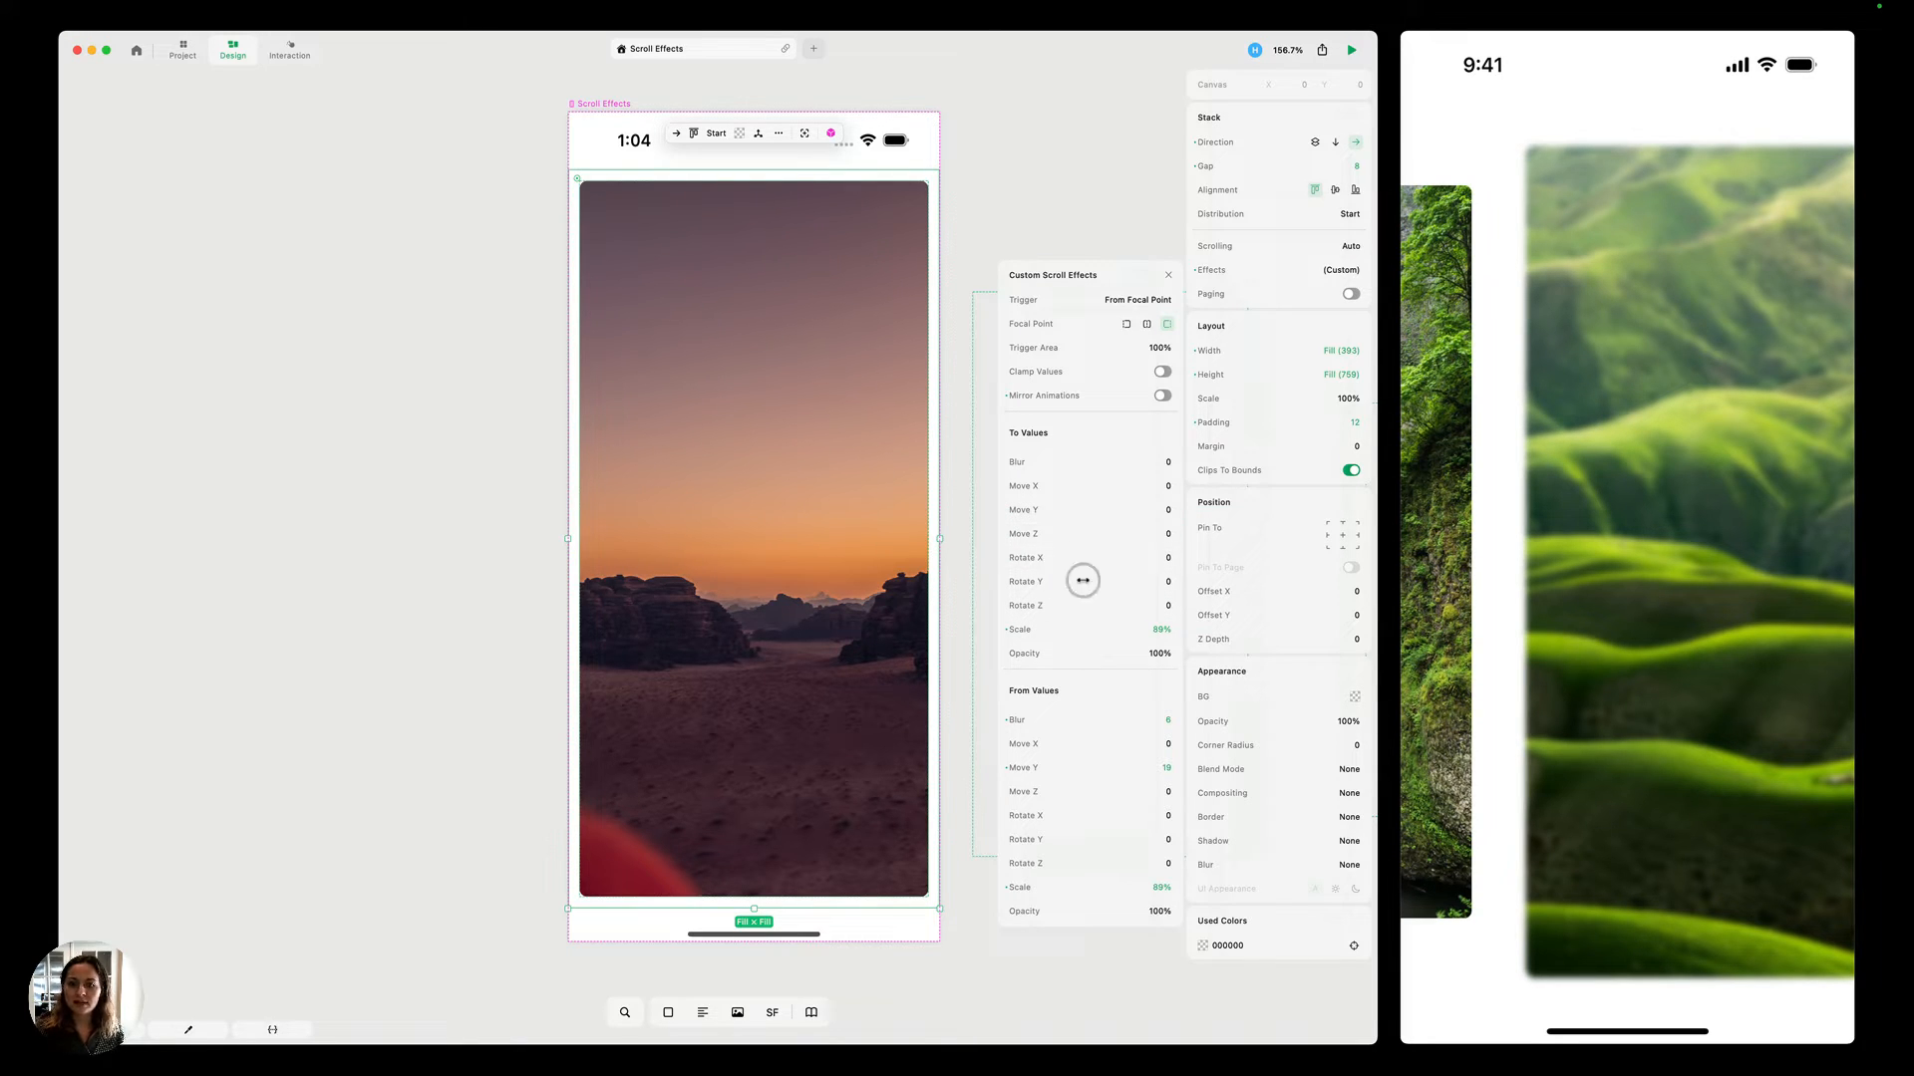
pyautogui.moveTo(1082, 580); pyautogui.dragTo(1092, 609)
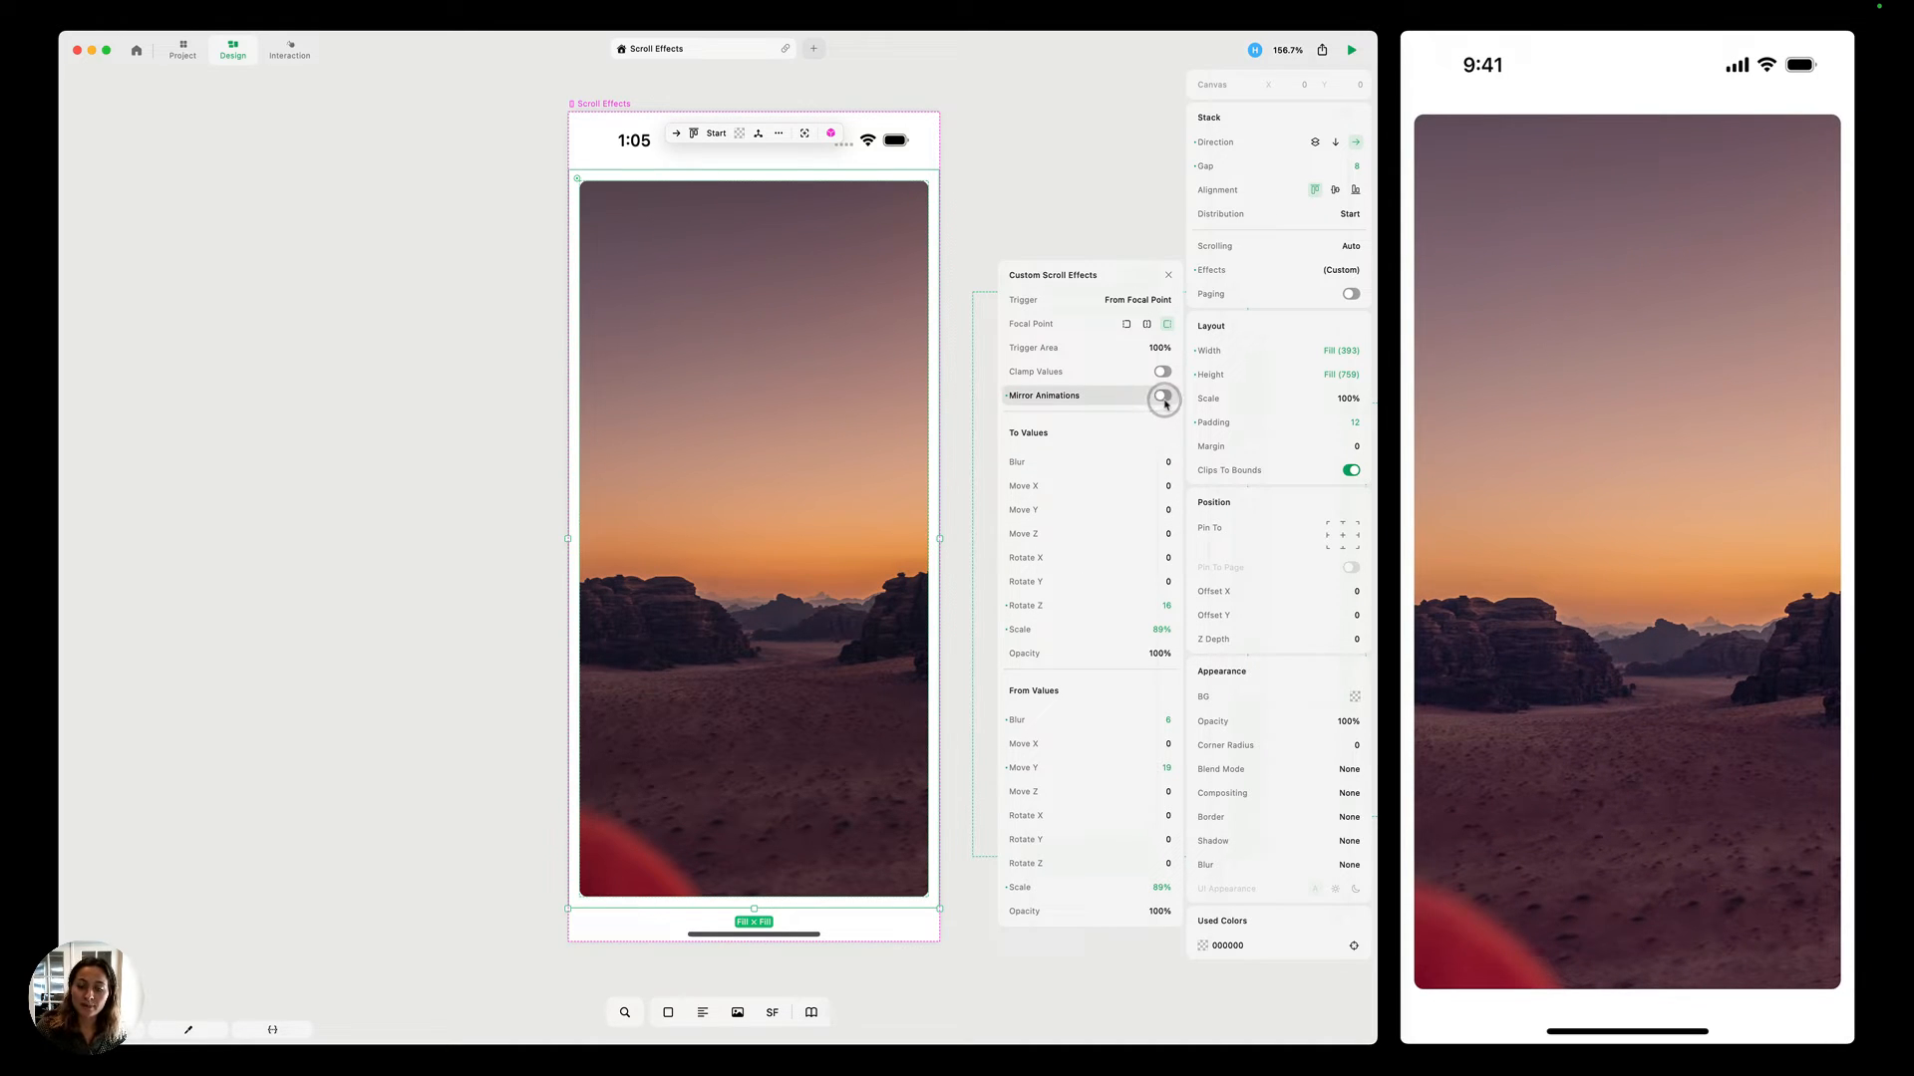
pyautogui.click(1162, 396)
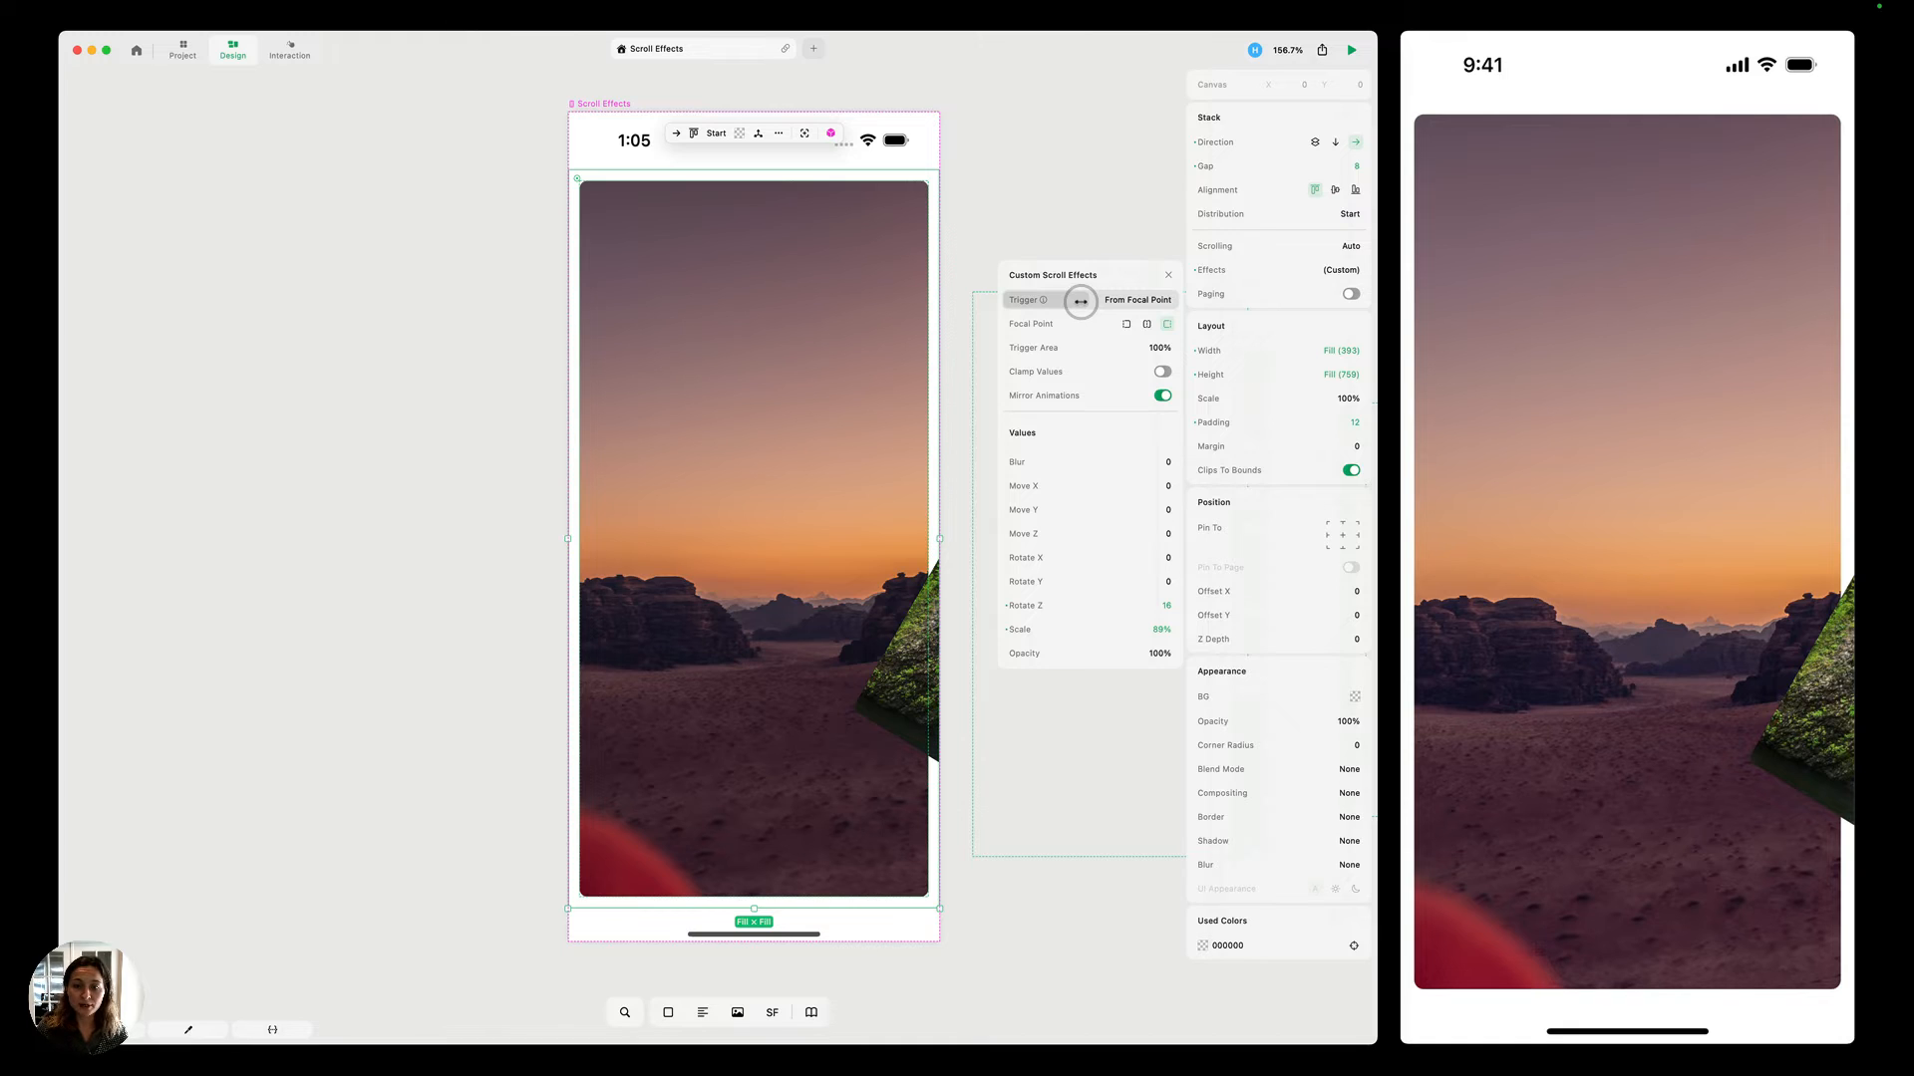
pyautogui.click(1166, 324)
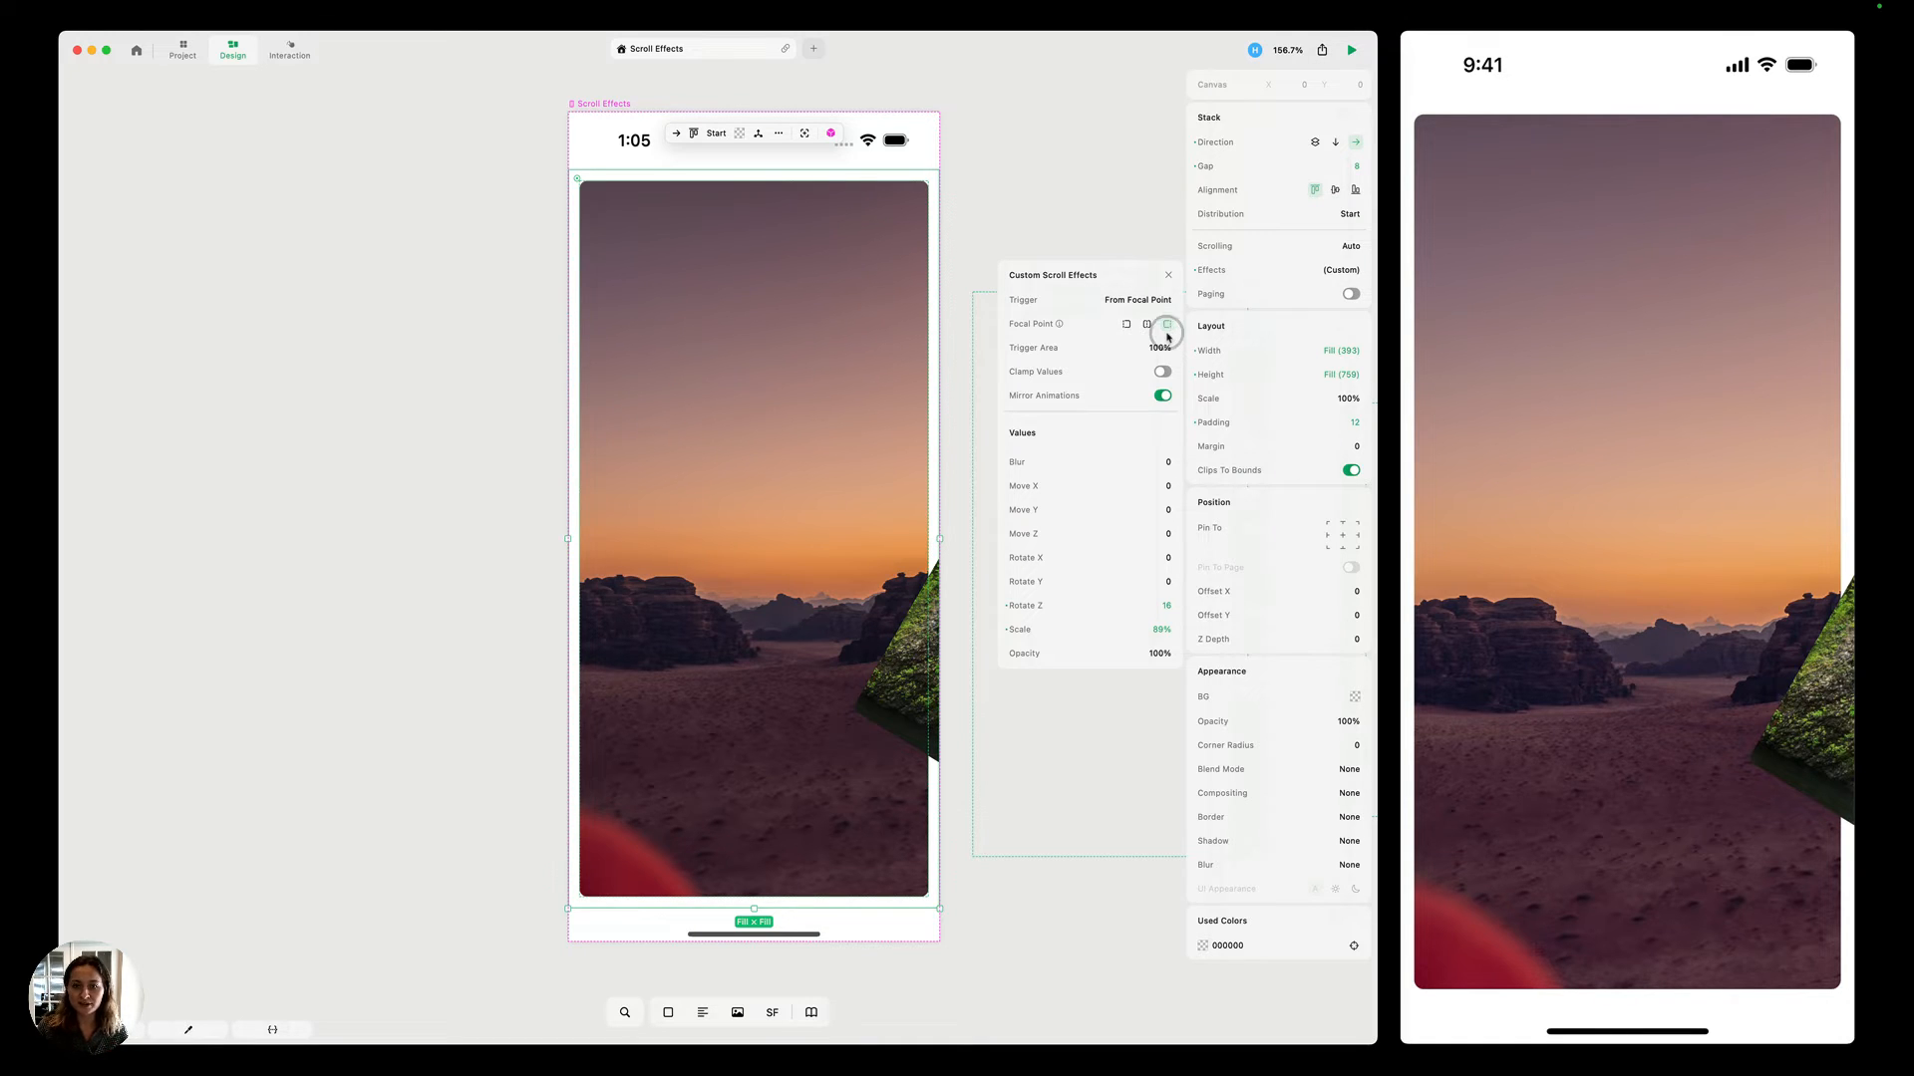
pyautogui.click(1147, 324)
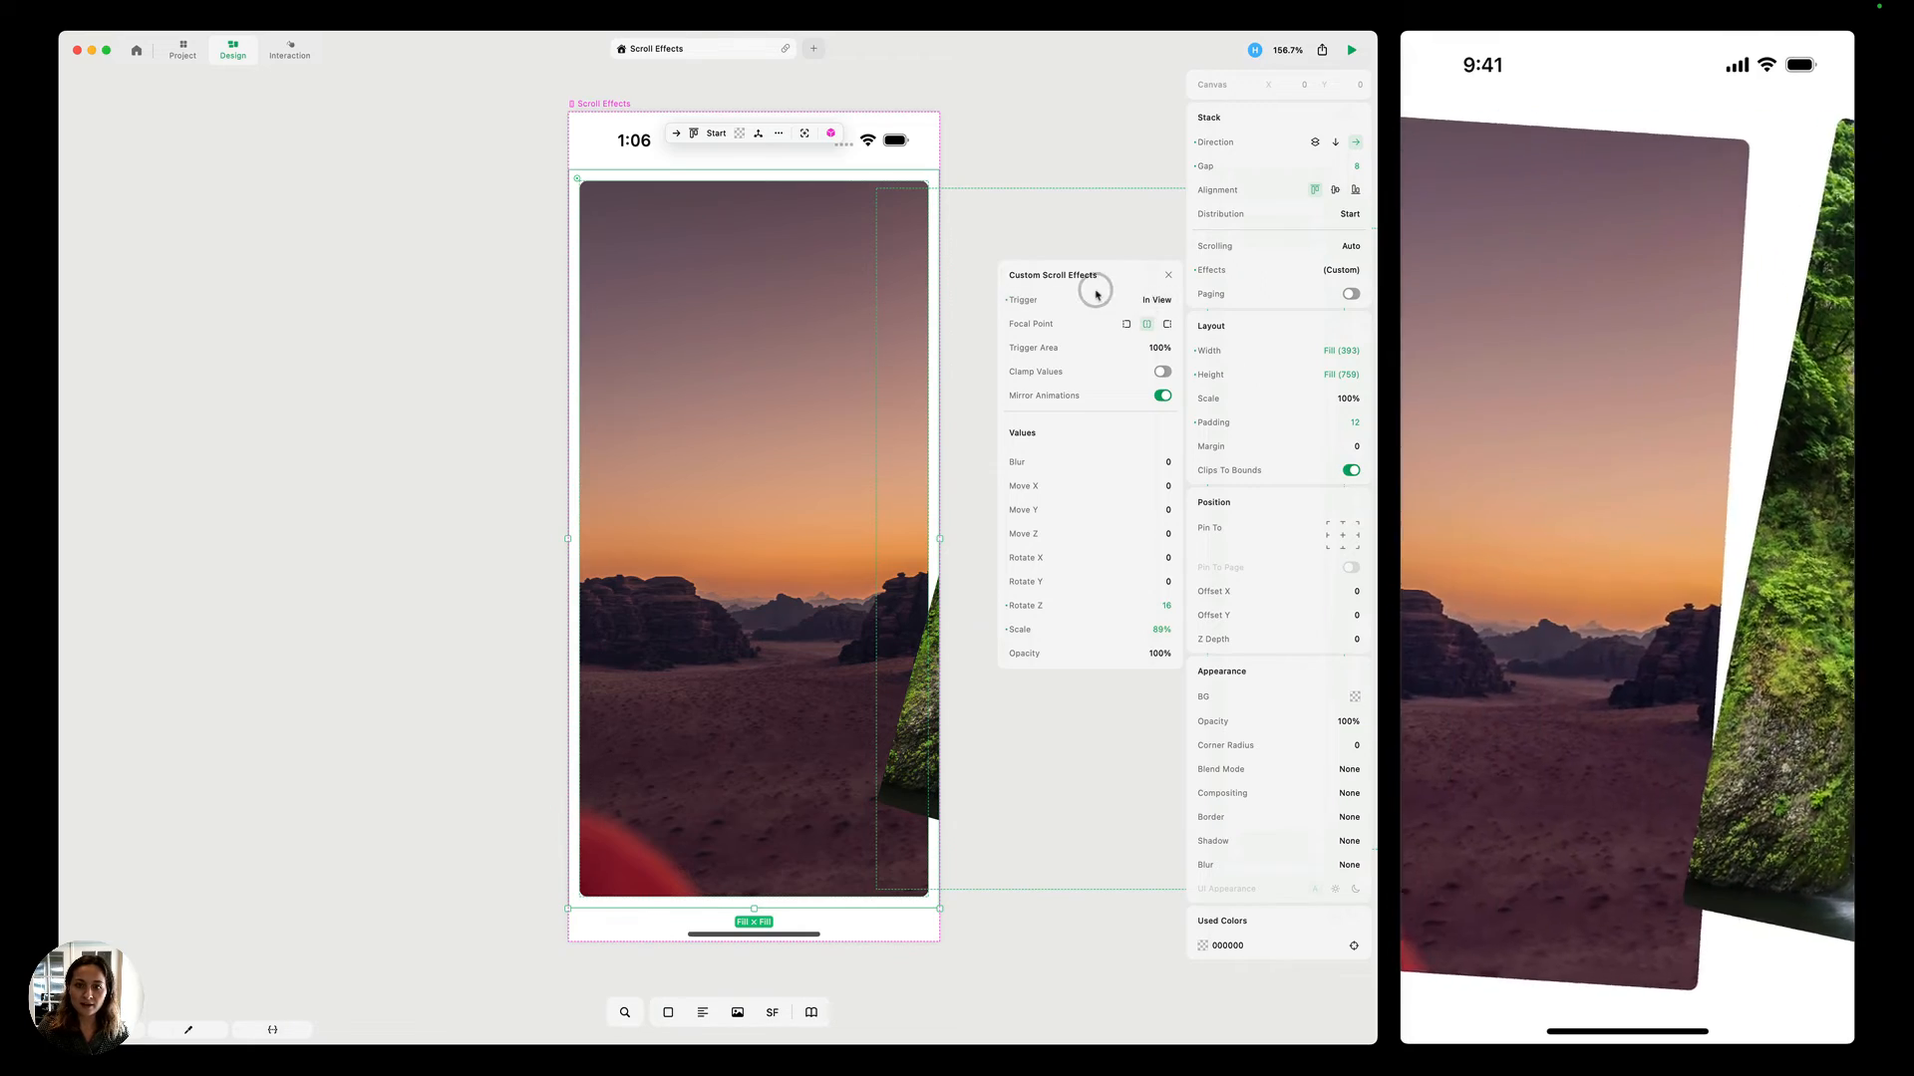
pyautogui.click(1156, 299)
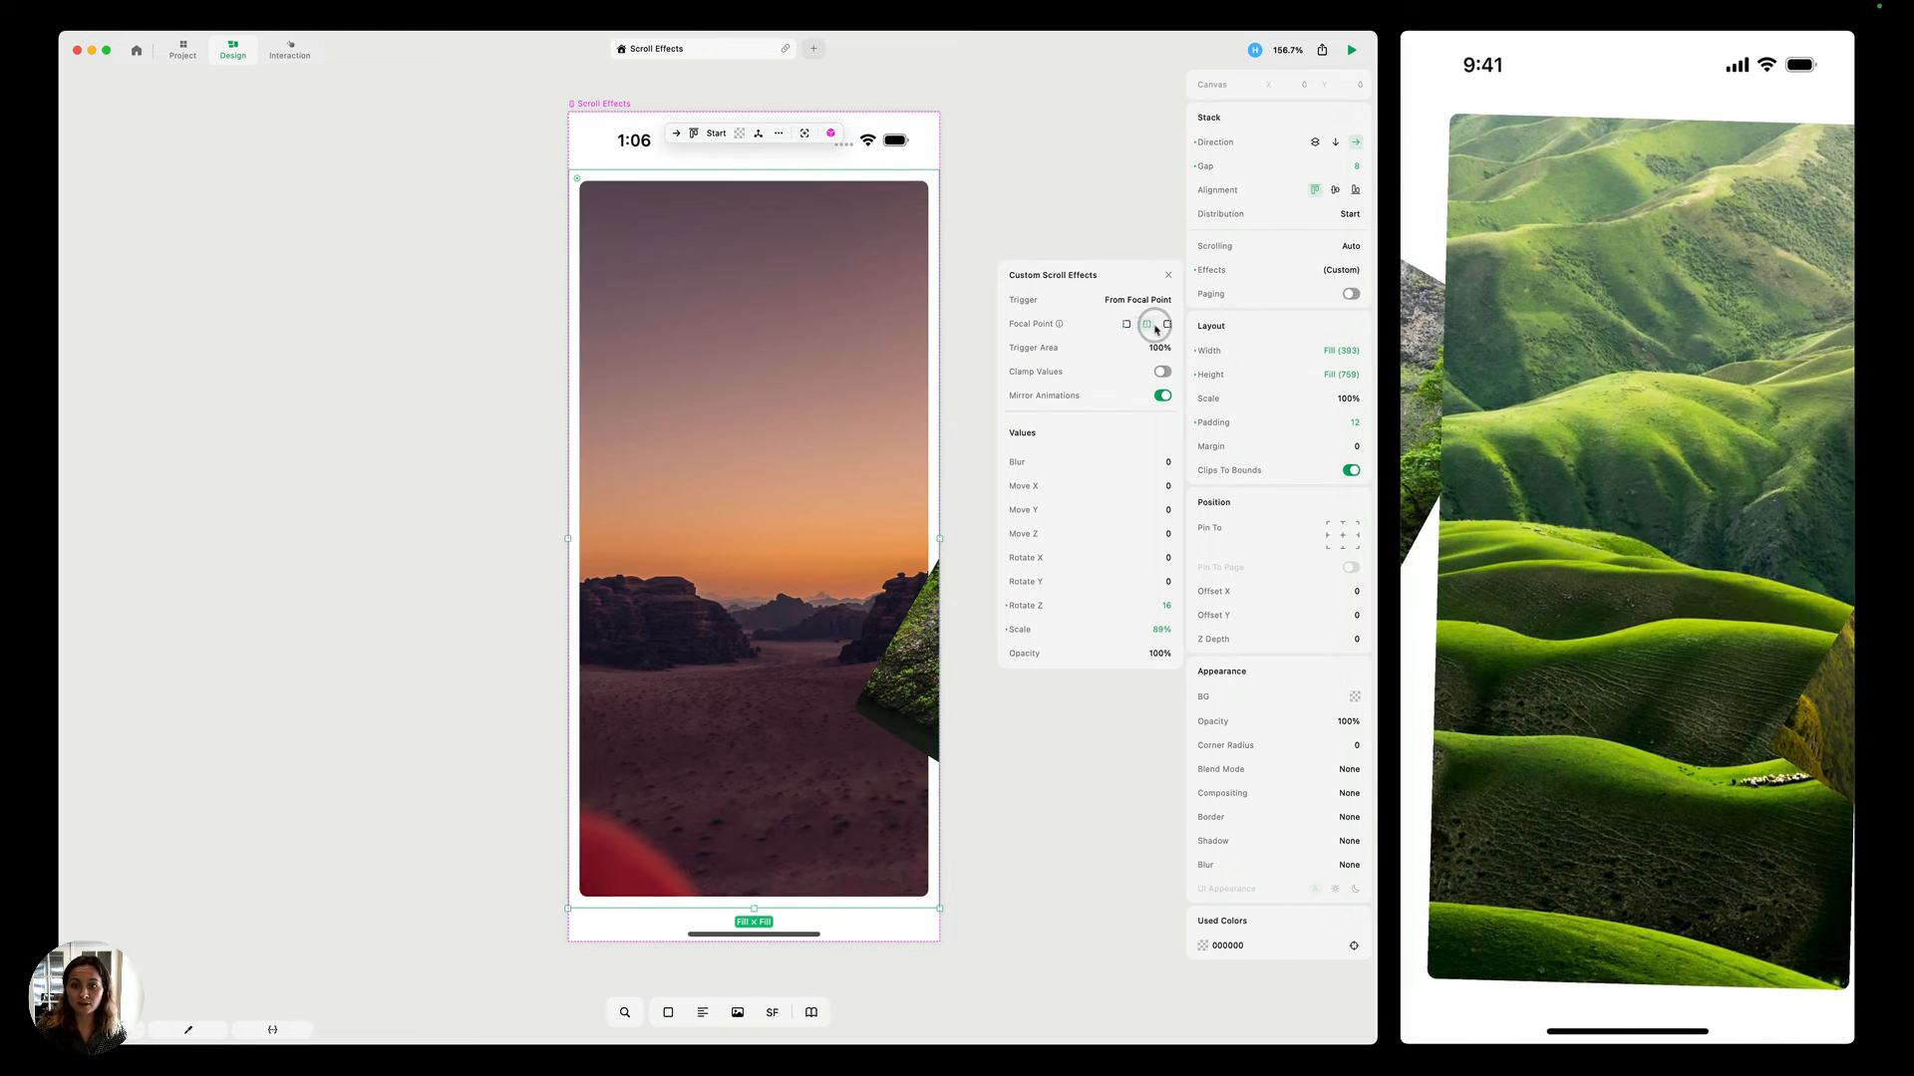
pyautogui.click(1165, 324)
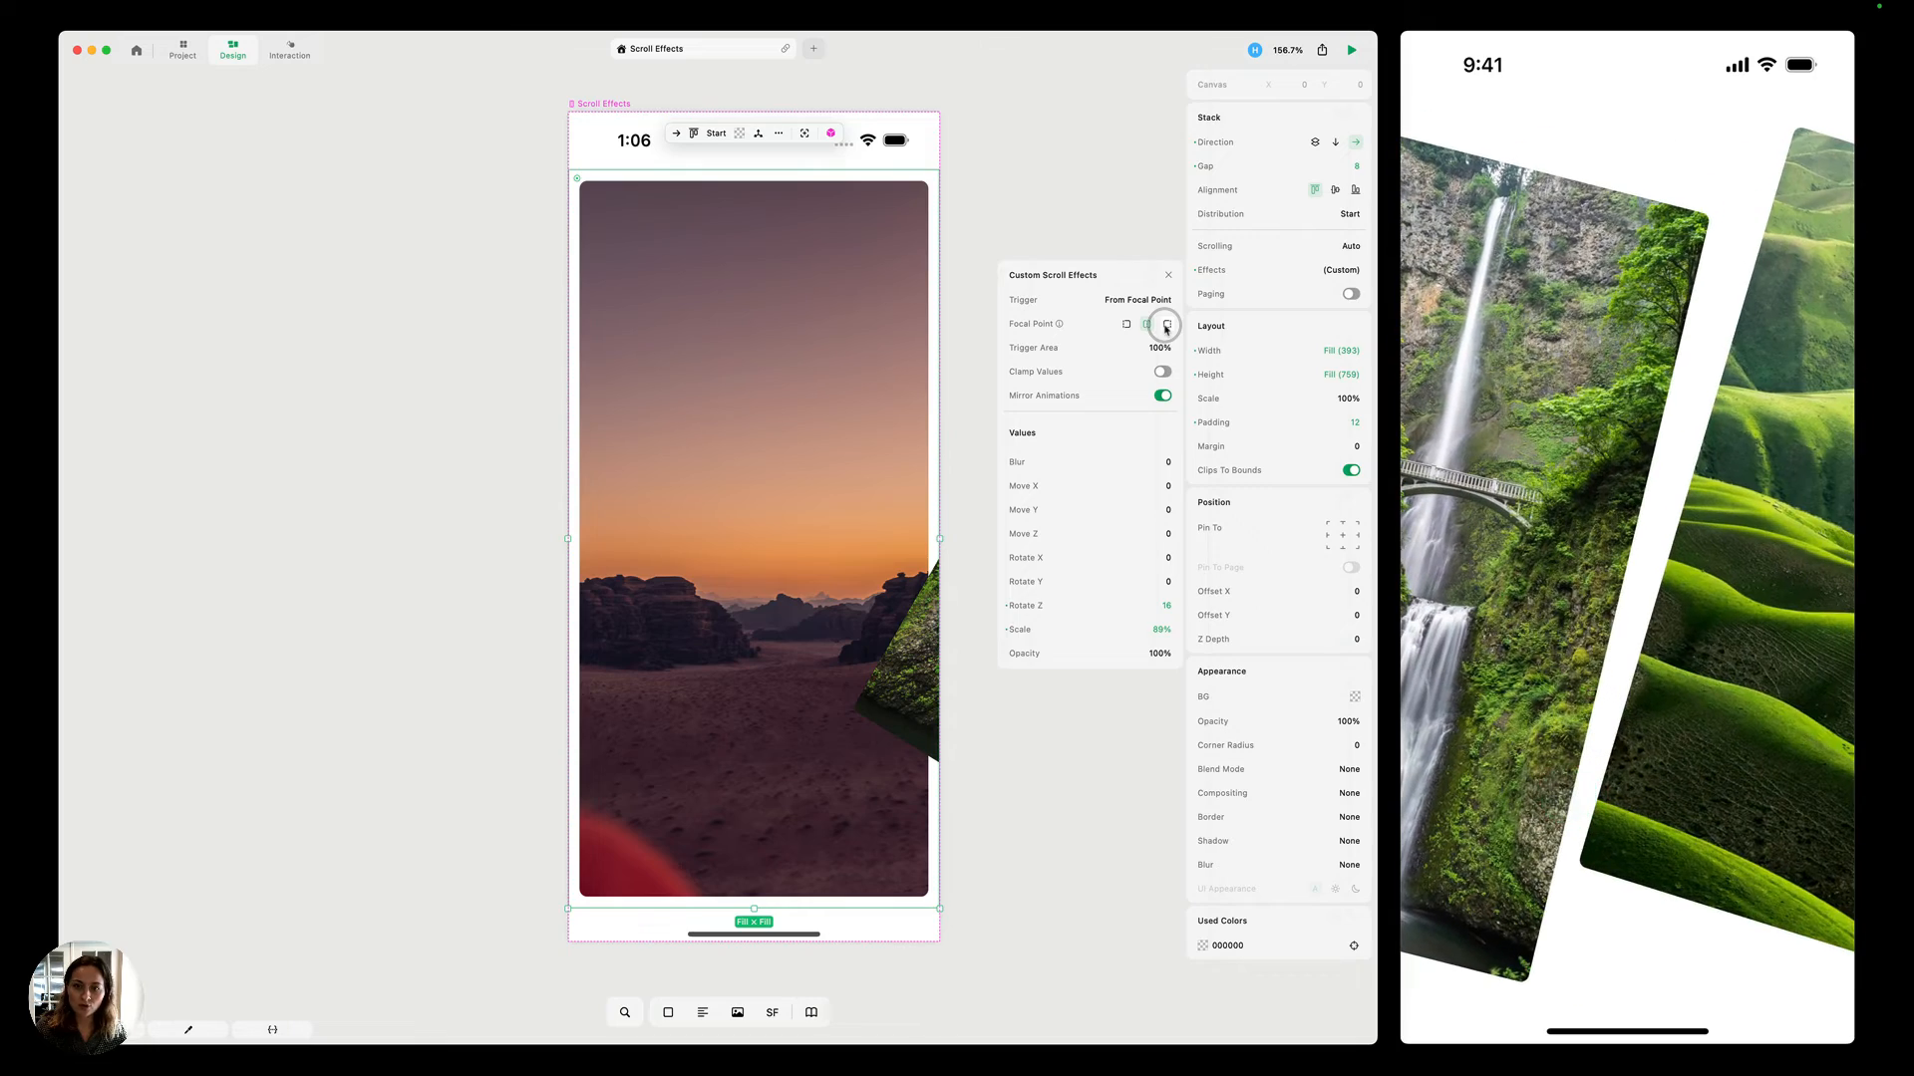
pyautogui.click(1165, 324)
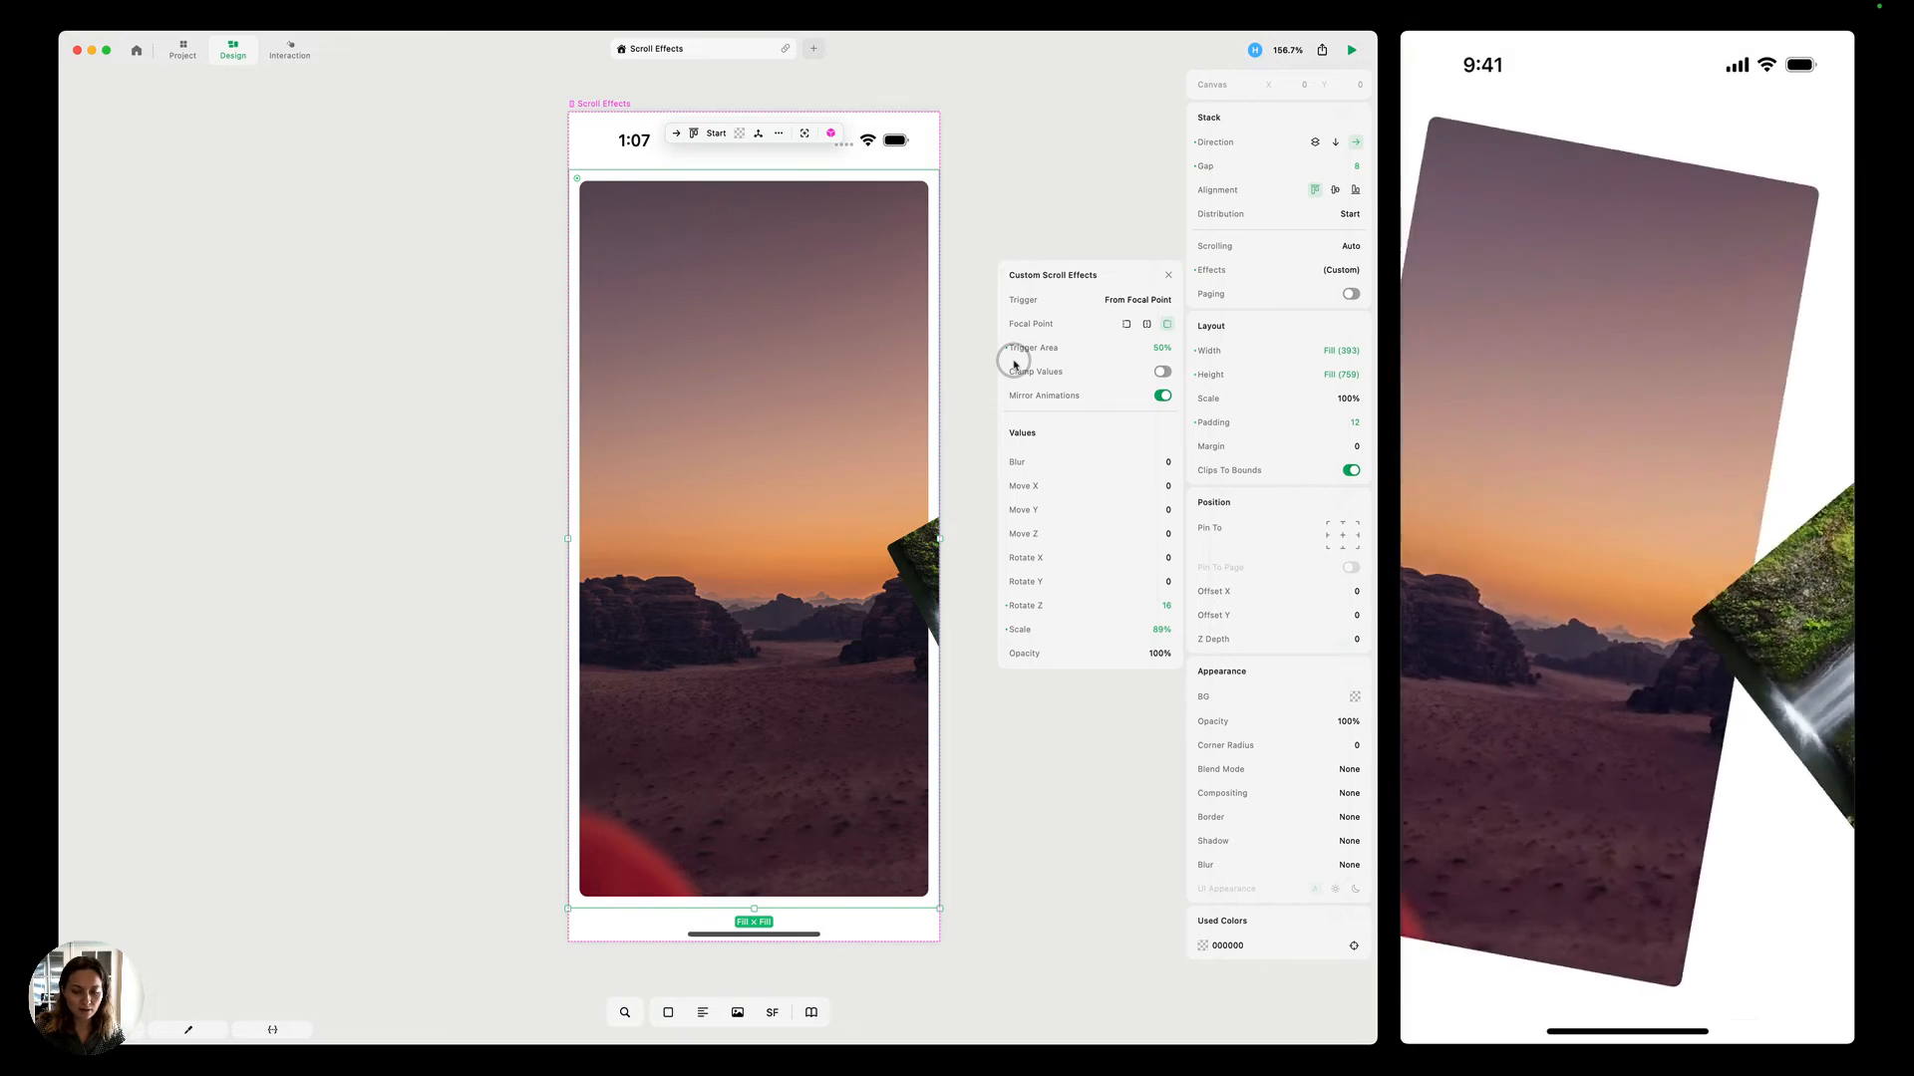
# Set the scroll effect's trigger area to 80% around the focal point.
pyautogui.moveTo(1013, 358); pyautogui.dragTo(1175, 350)
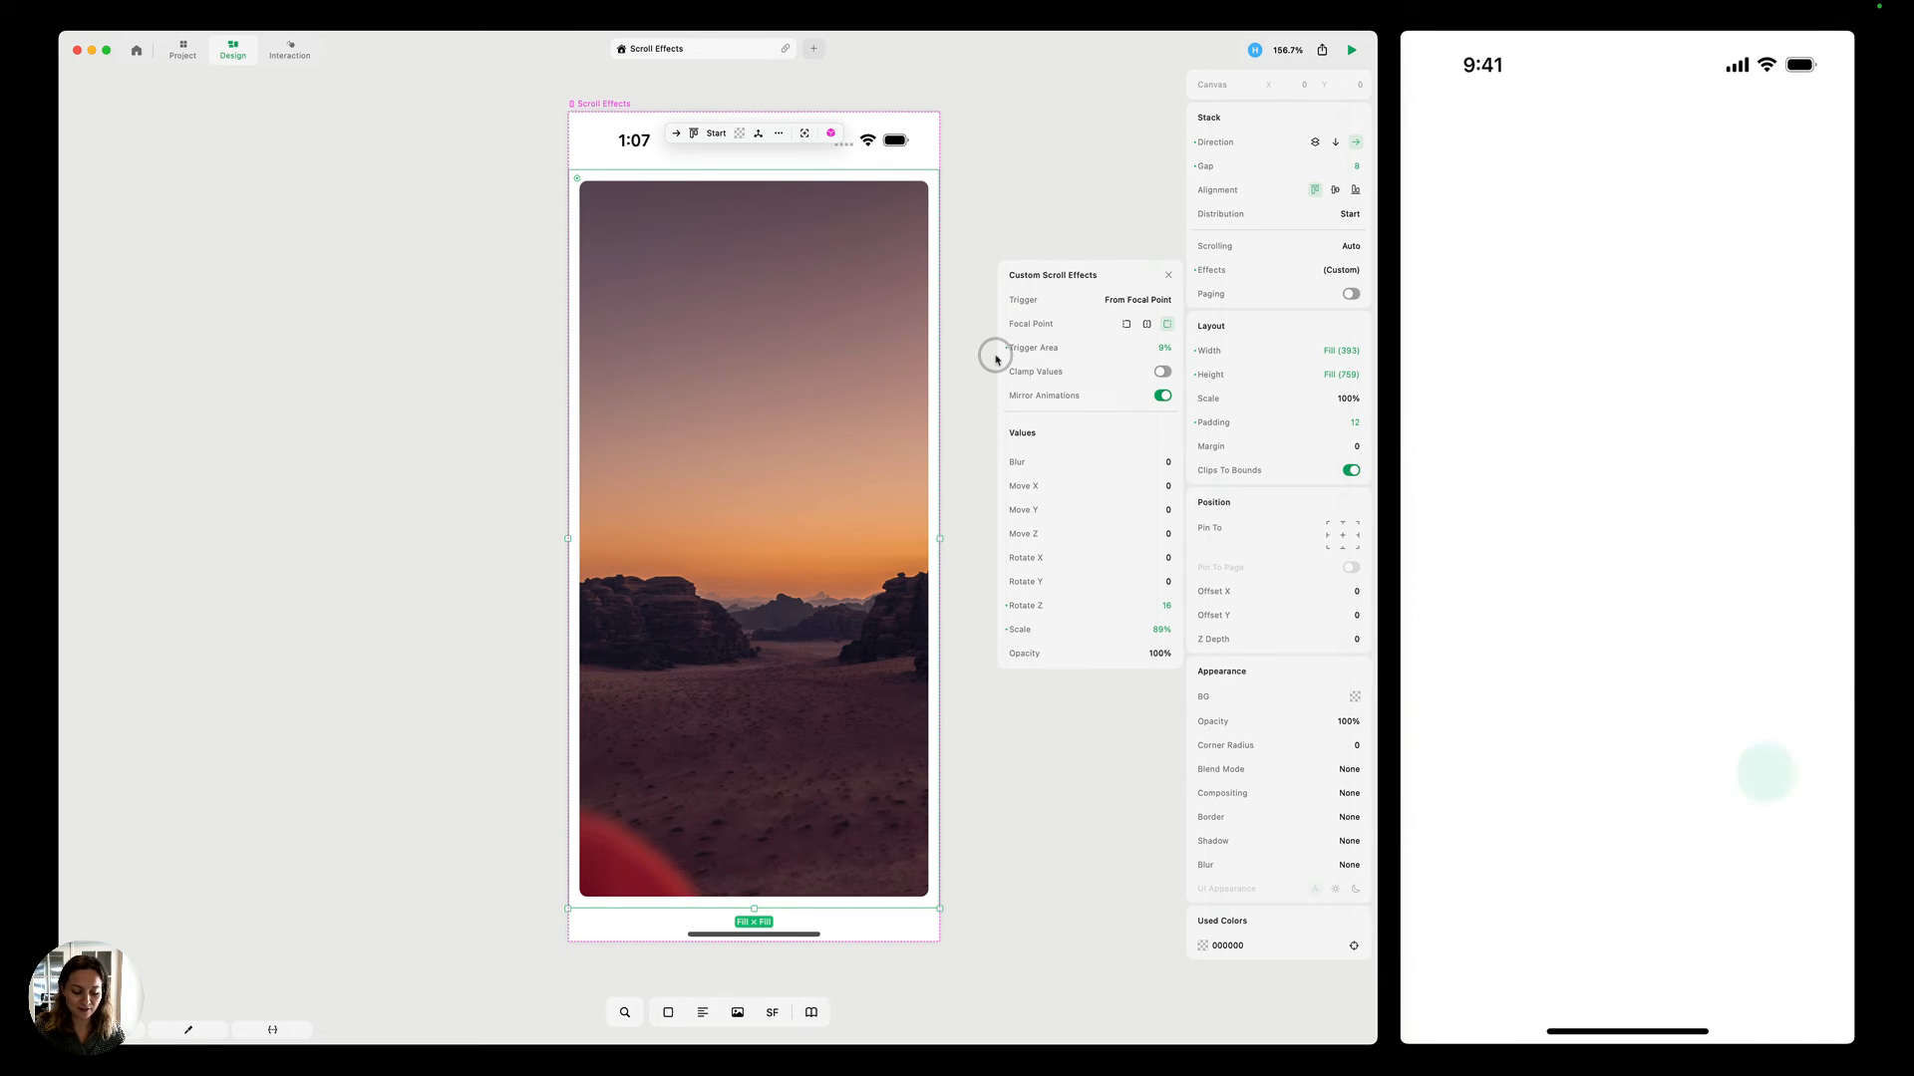
pyautogui.moveTo(995, 357); pyautogui.dragTo(1095, 348)
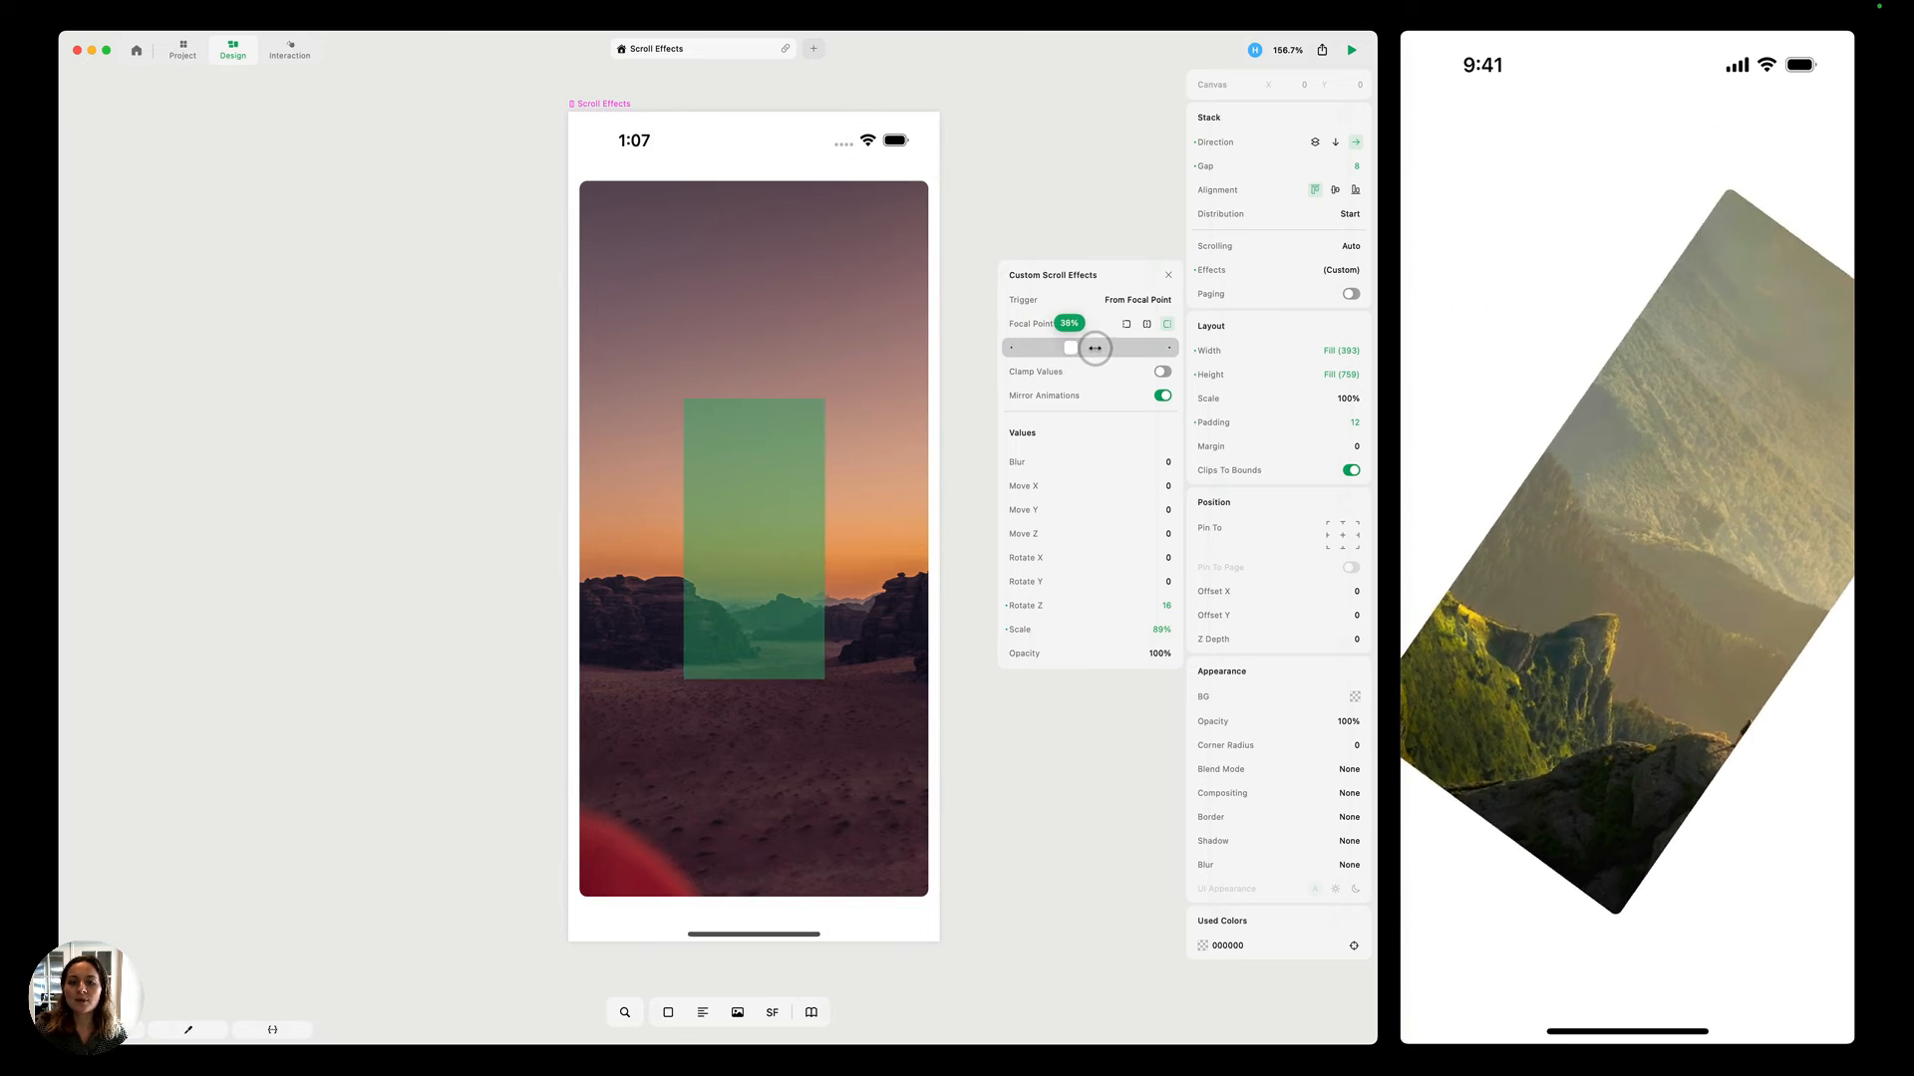
pyautogui.moveTo(1094, 348); pyautogui.dragTo(1165, 348)
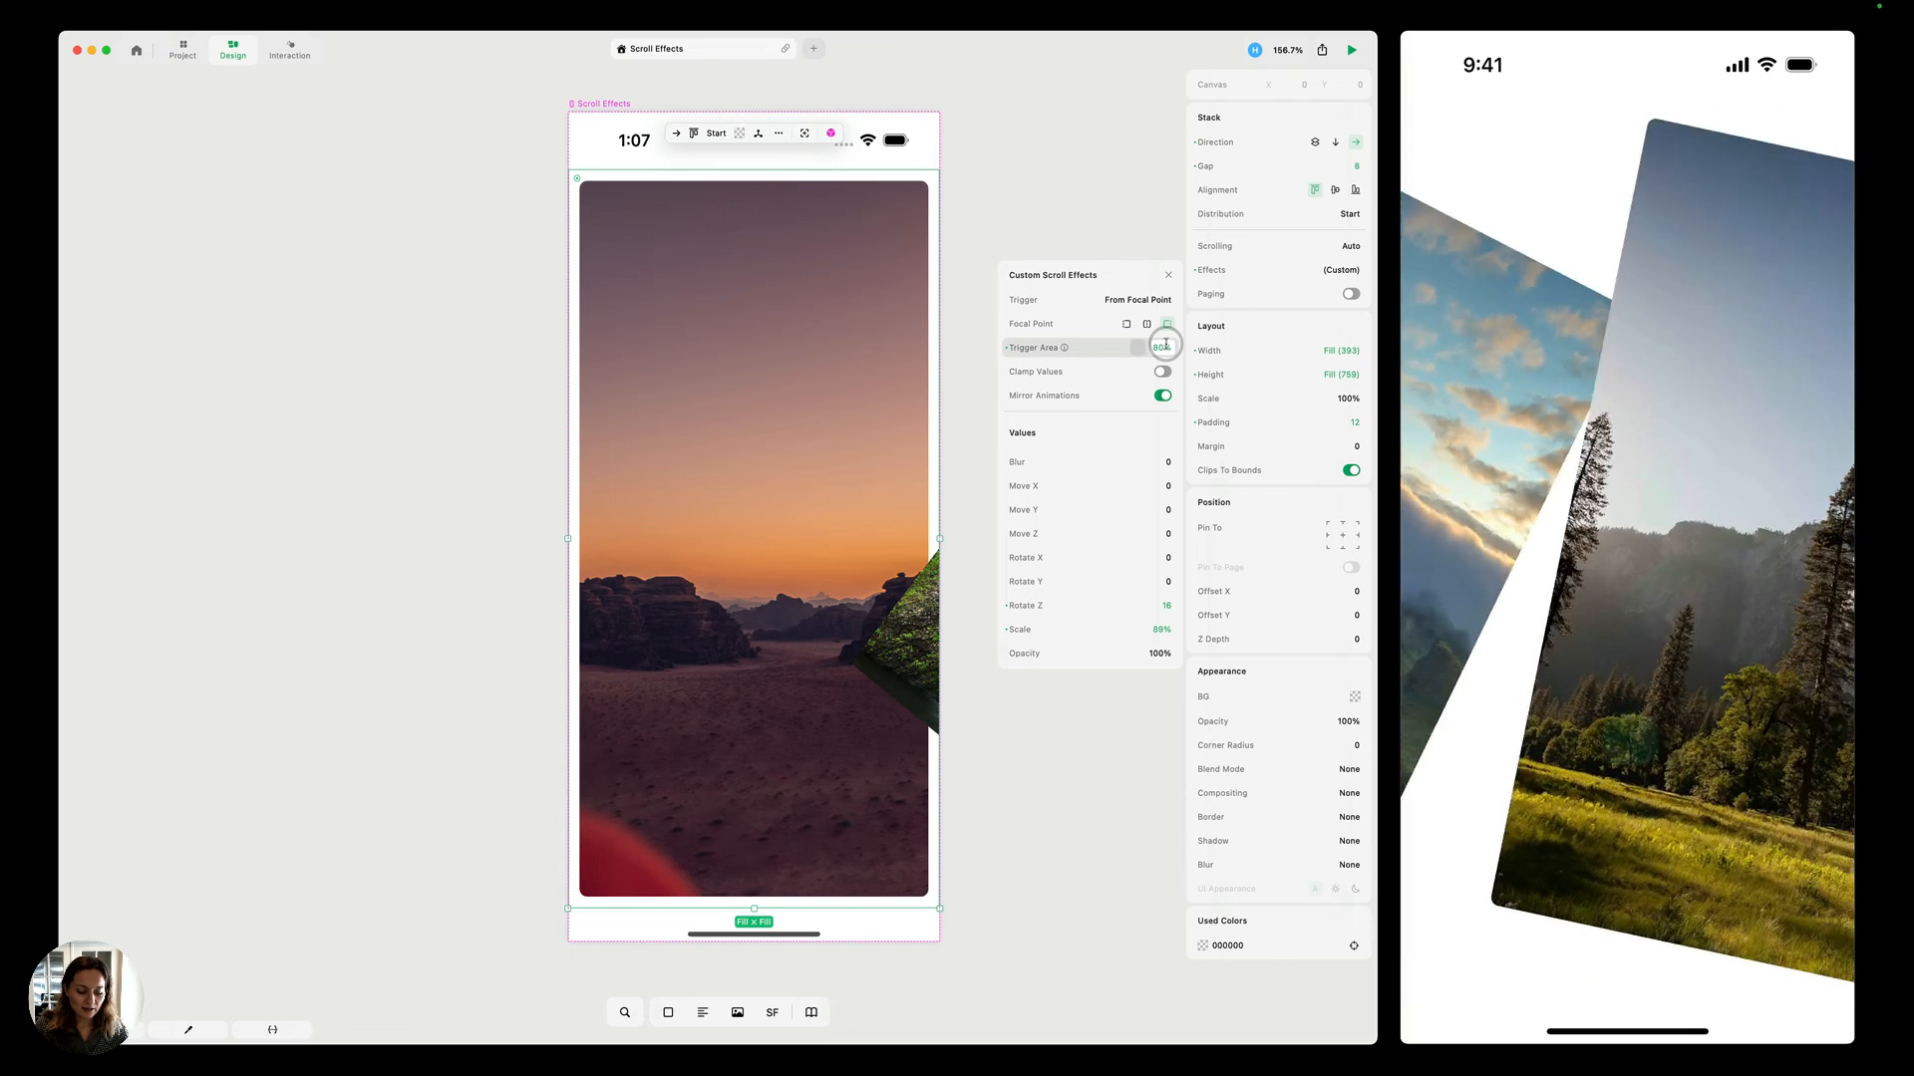
# Switch on Clamp Values for the scroll effect.
pyautogui.click(1162, 371)
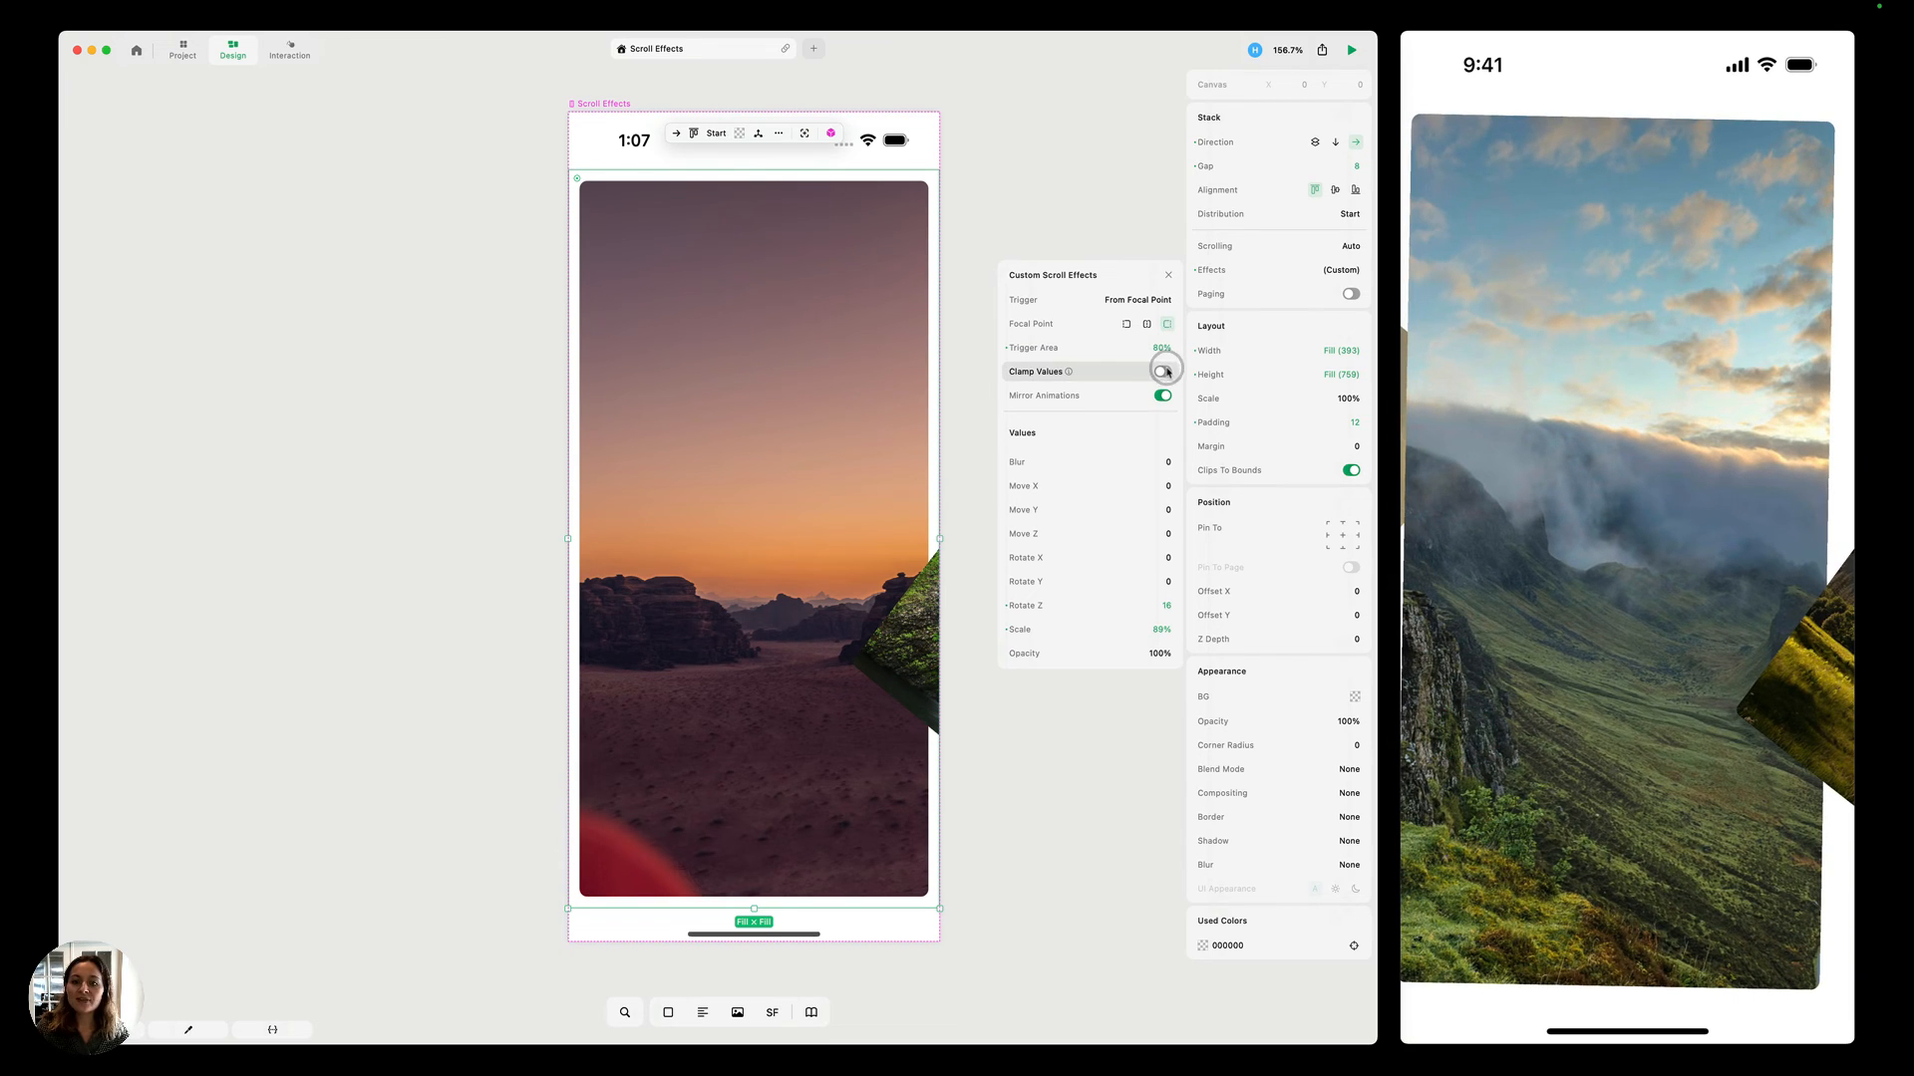
pyautogui.click(1164, 370)
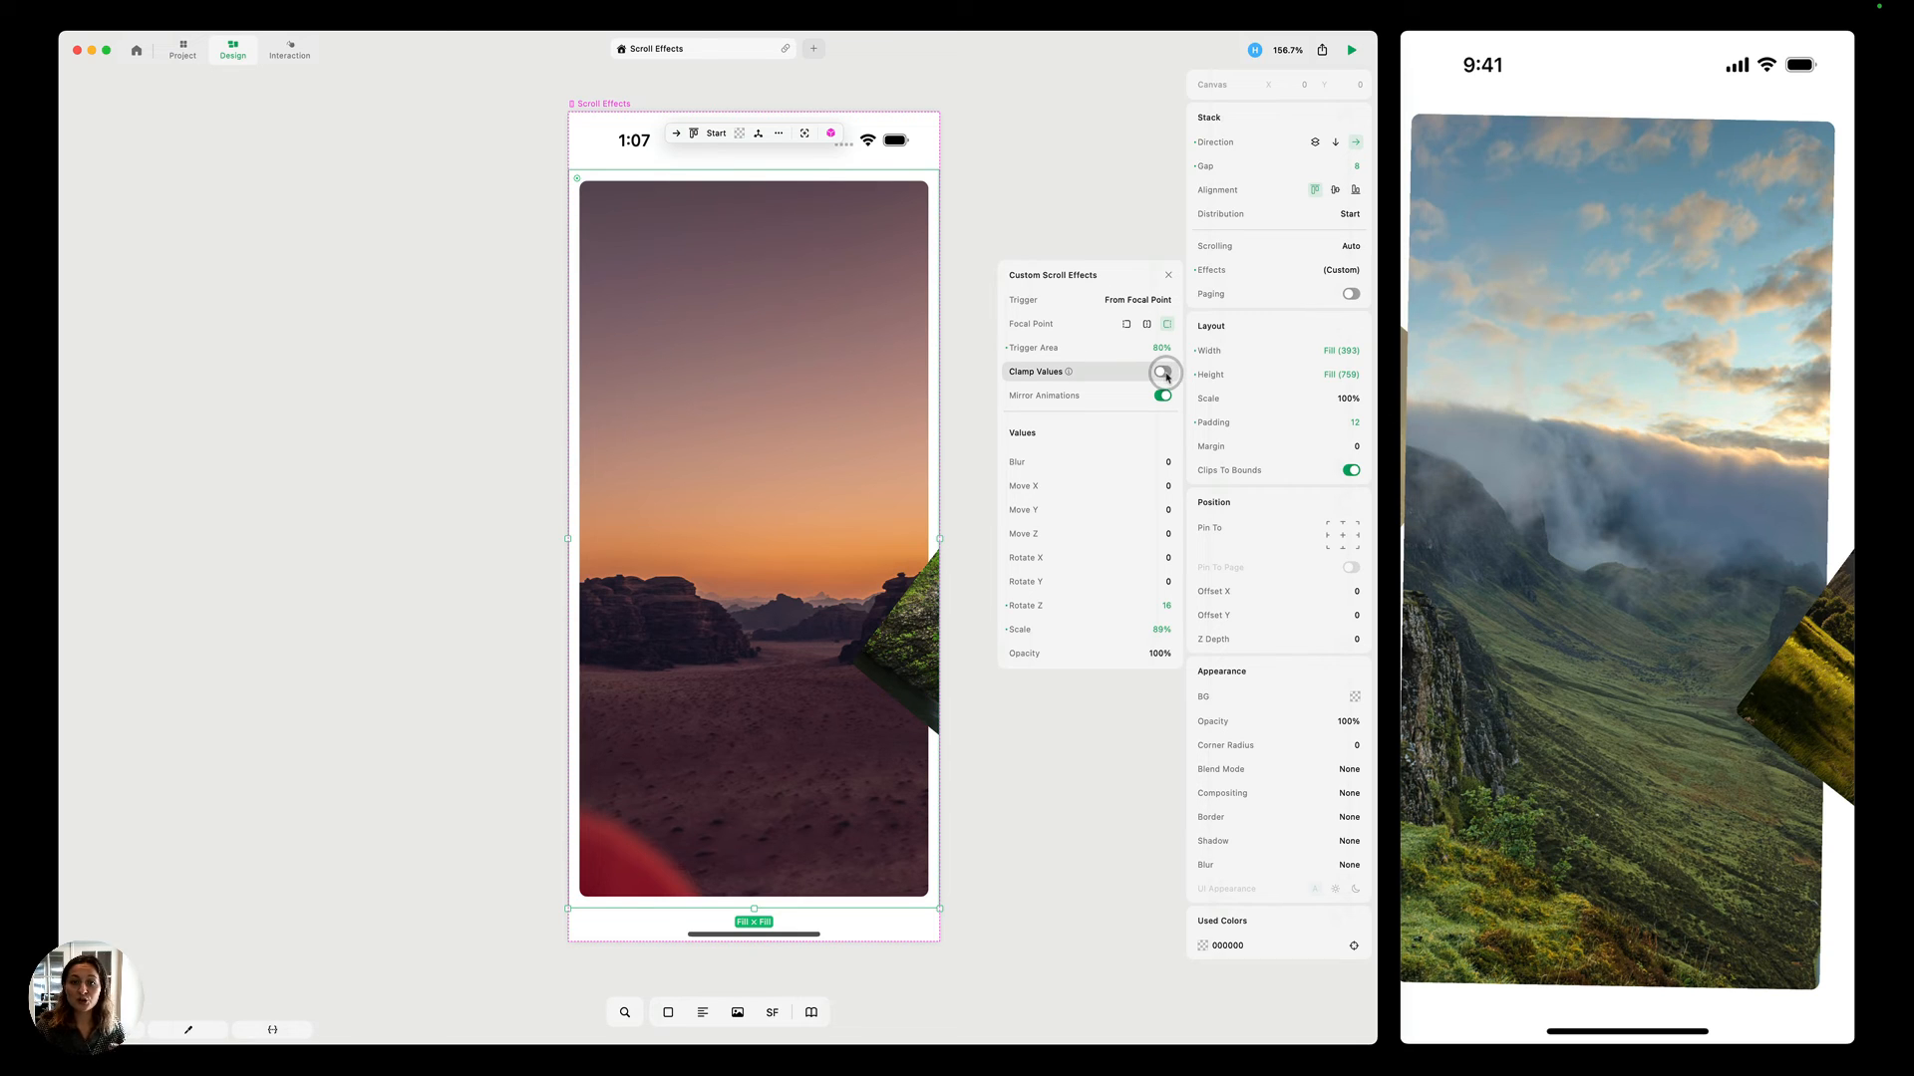
pyautogui.click(1163, 372)
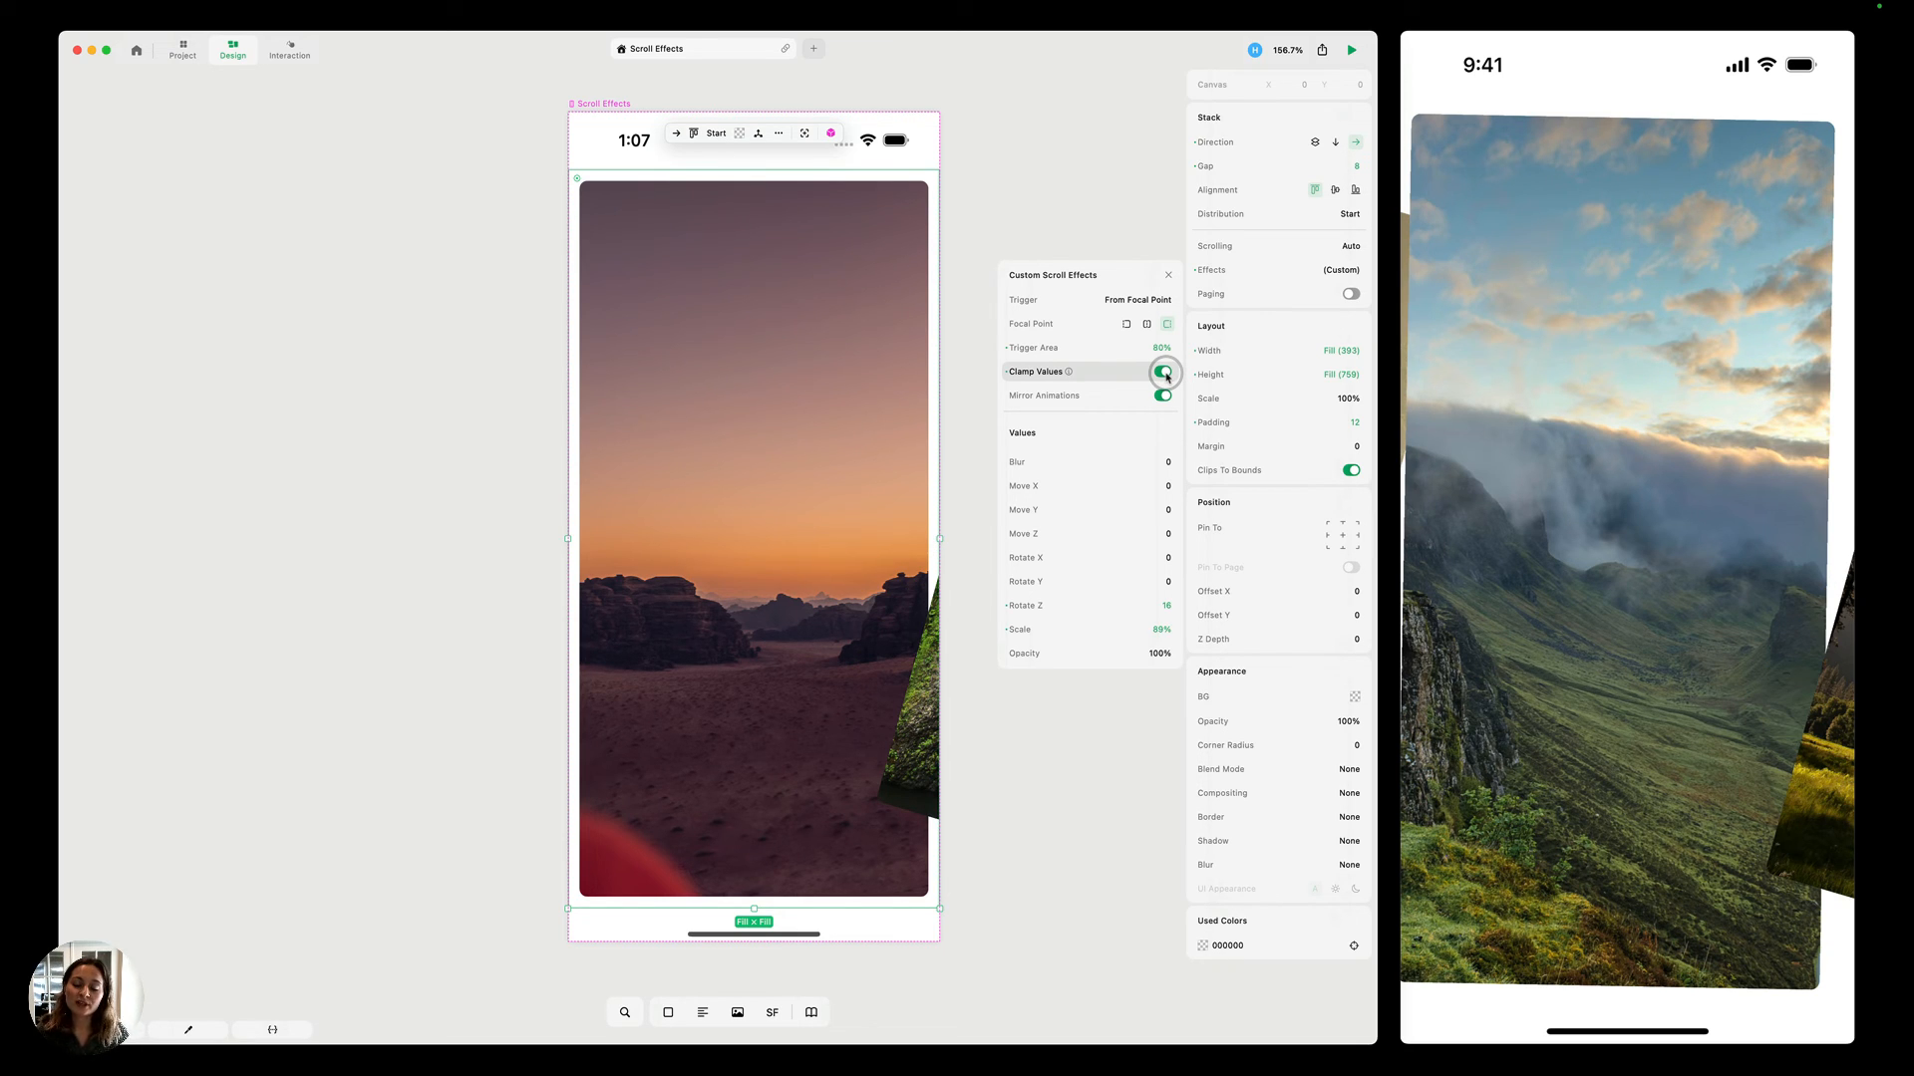